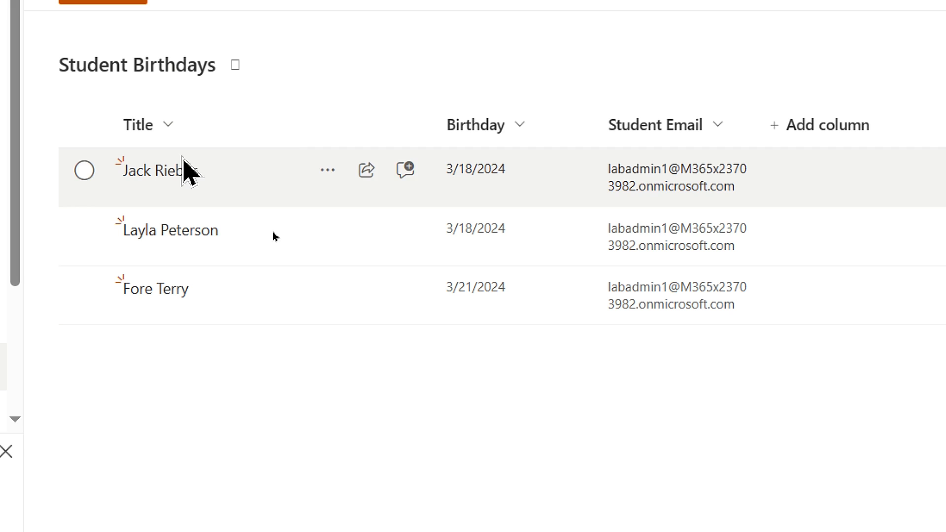
{"action": "mouse_move", "coordinate": [639, 198]}
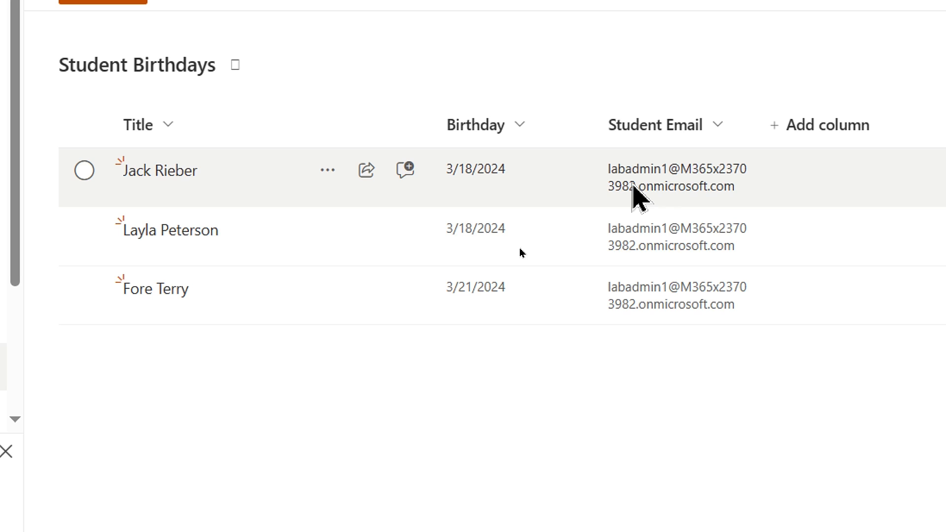
{"action": "mouse_move", "coordinate": [634, 205]}
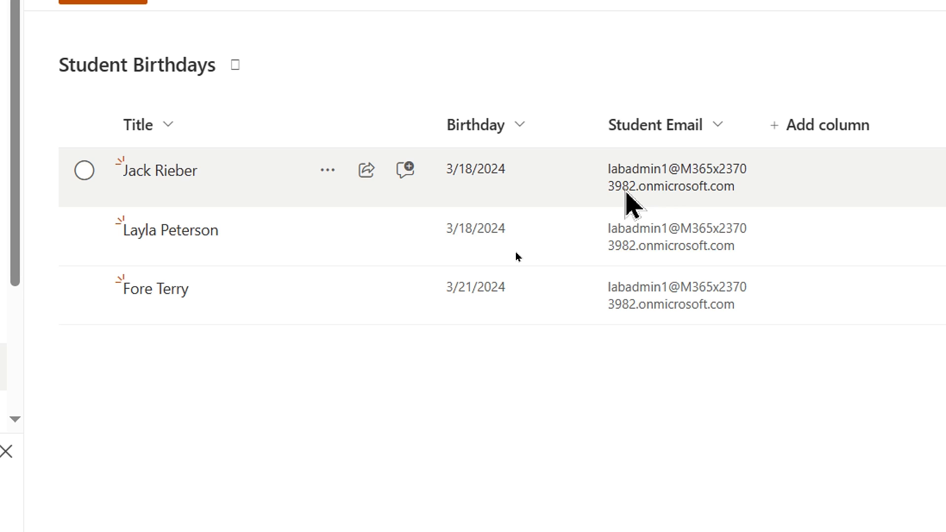
{"action": "mouse_move", "coordinate": [664, 124]}
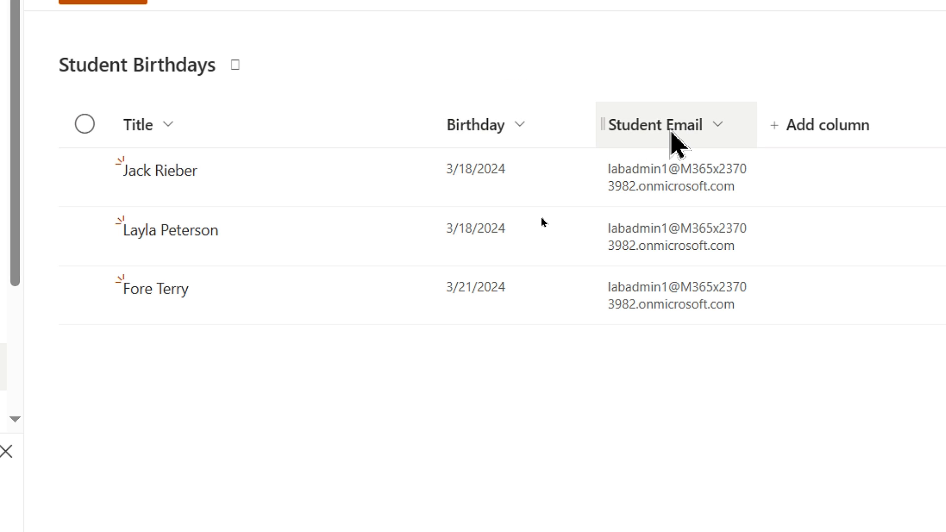
{"action": "mouse_move", "coordinate": [657, 125]}
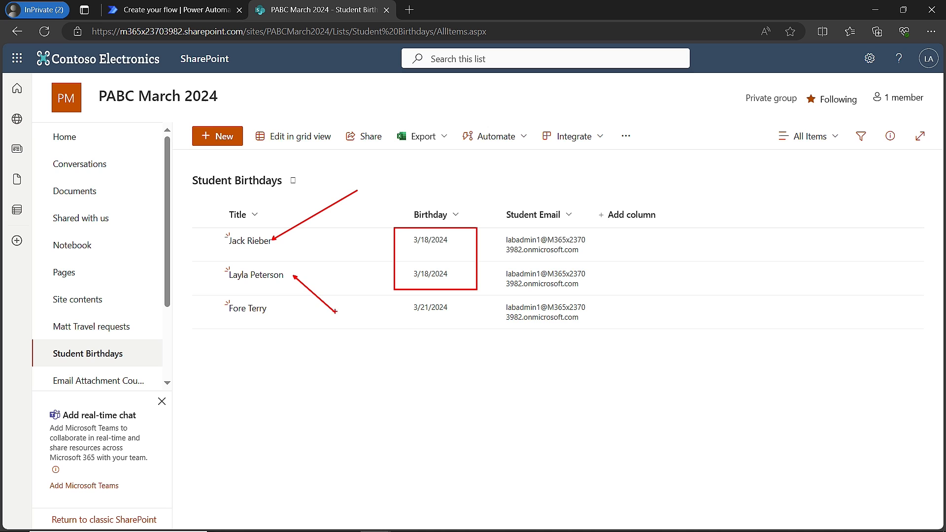
{"action": "mouse_move", "coordinate": [304, 304]}
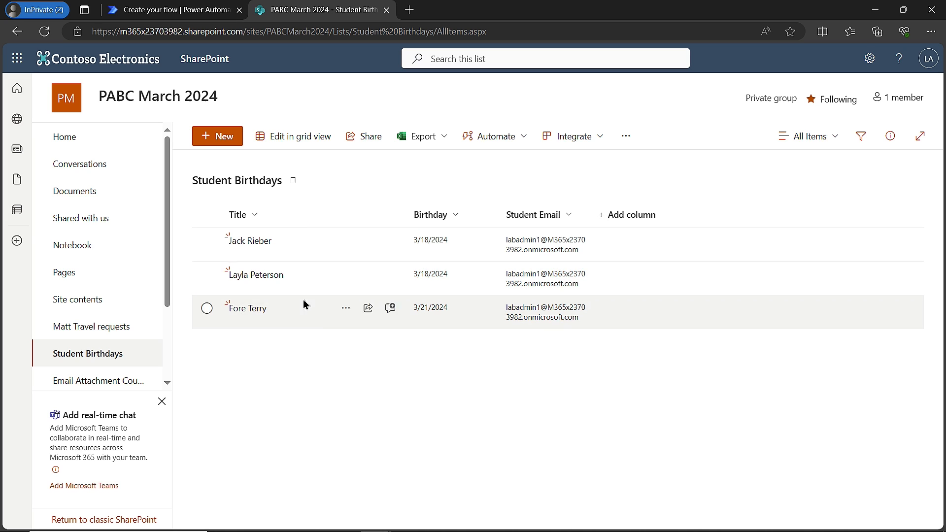
Create scheduled flow 'Daily BDay Email' repeating every 1 day at 07:30 AM from 3/18/24
{"action": "left_click", "coordinate": [173, 10]}
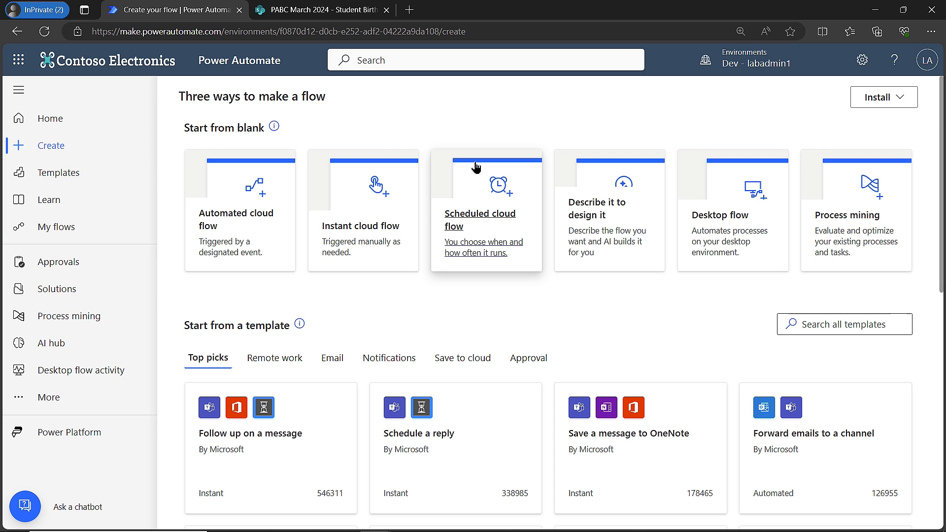
{"action": "left_click", "coordinate": [487, 211]}
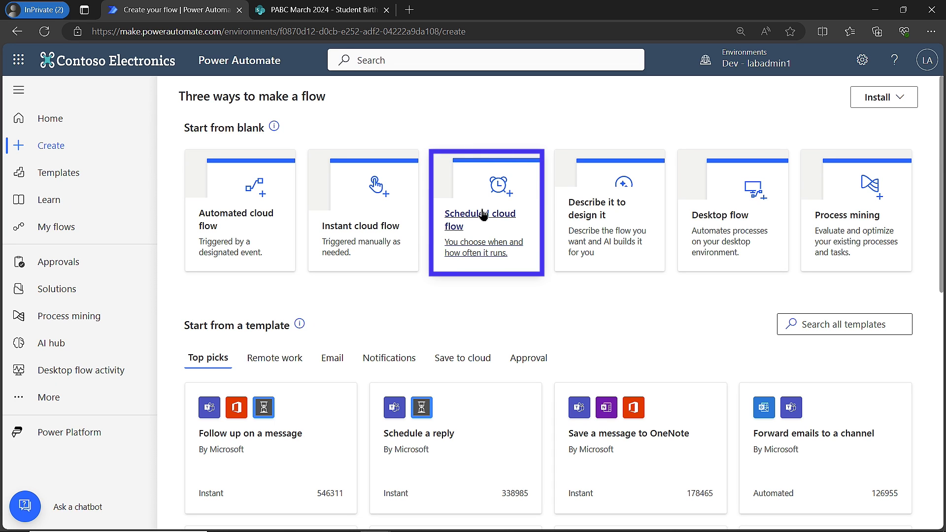
{"action": "left_click", "coordinate": [486, 213]}
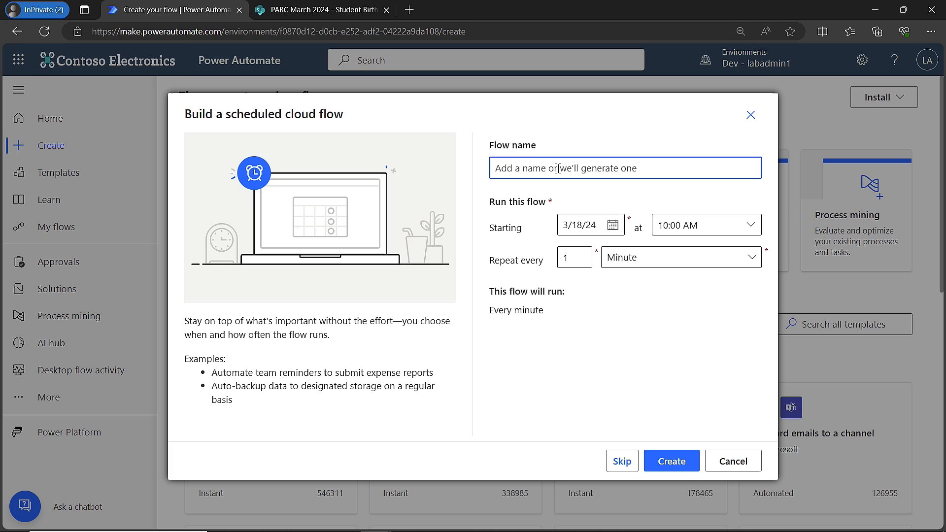
{"action": "type", "text": "Daily BDay"}
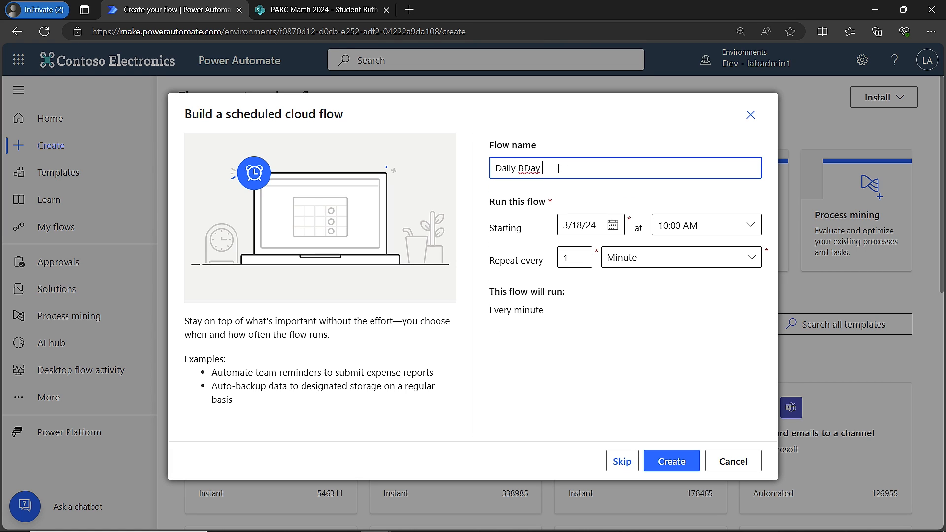
{"action": "type", "text": "Email"}
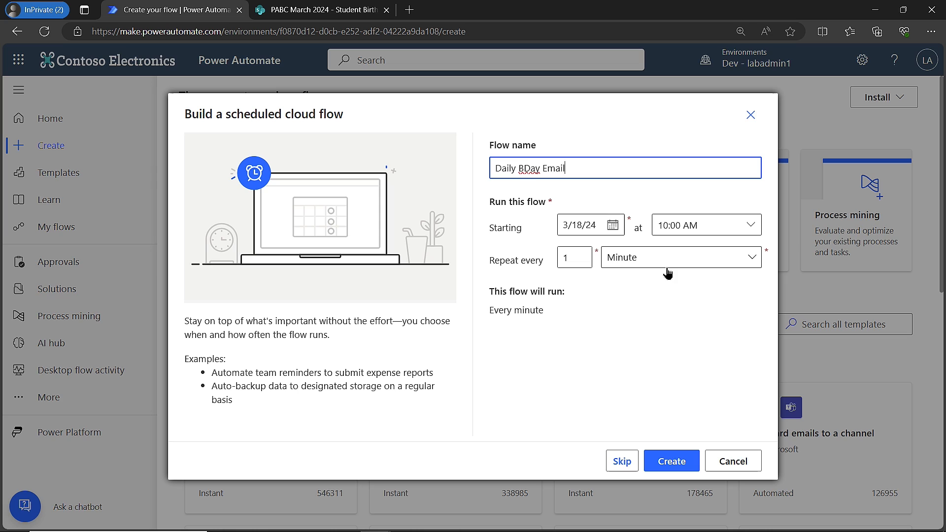
{"action": "mouse_move", "coordinate": [646, 268]}
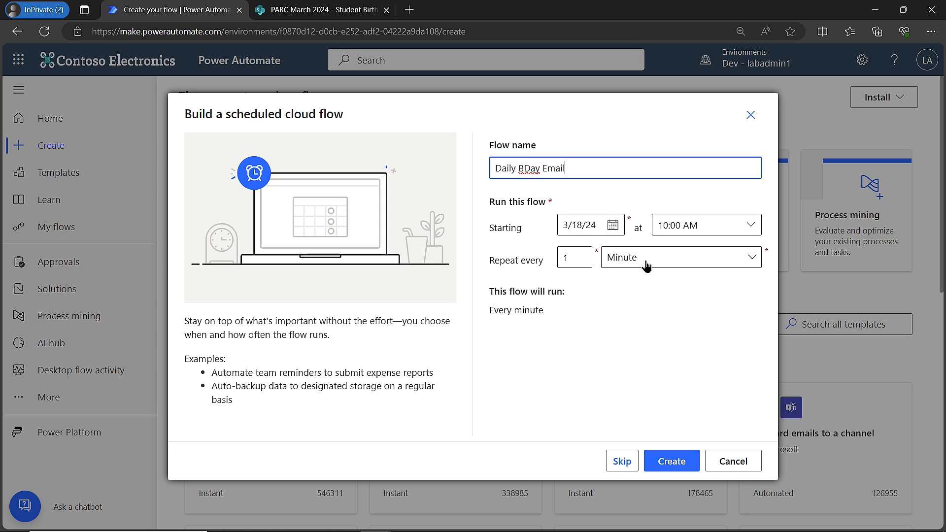
{"action": "left_click", "coordinate": [681, 257]}
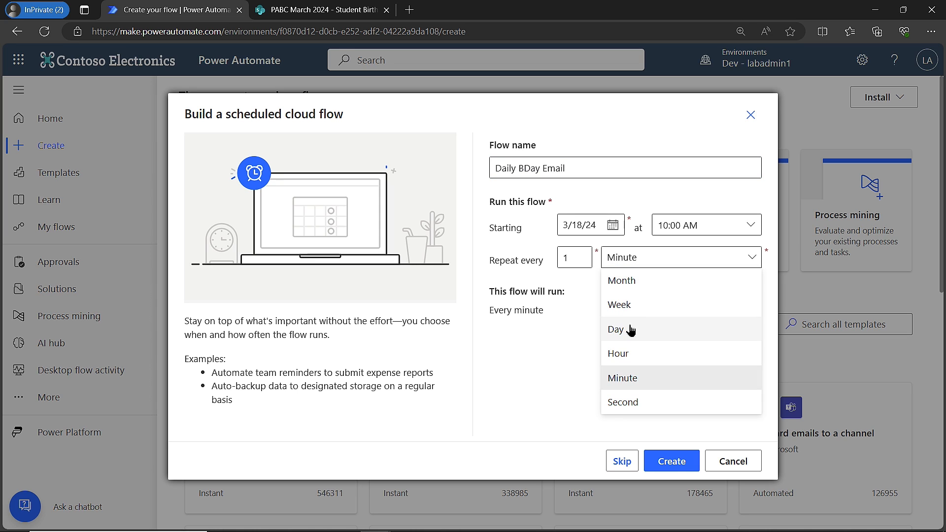
{"action": "left_click", "coordinate": [616, 329]}
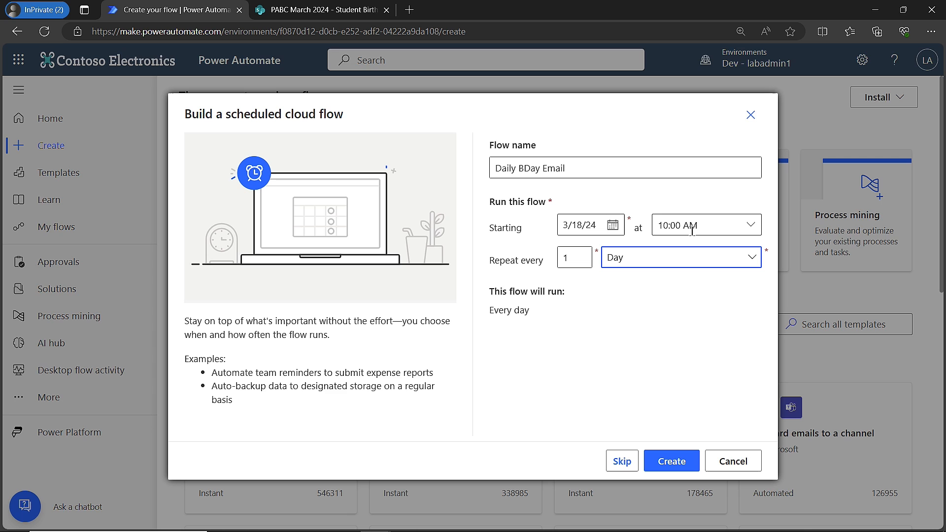
{"action": "left_click", "coordinate": [753, 225]}
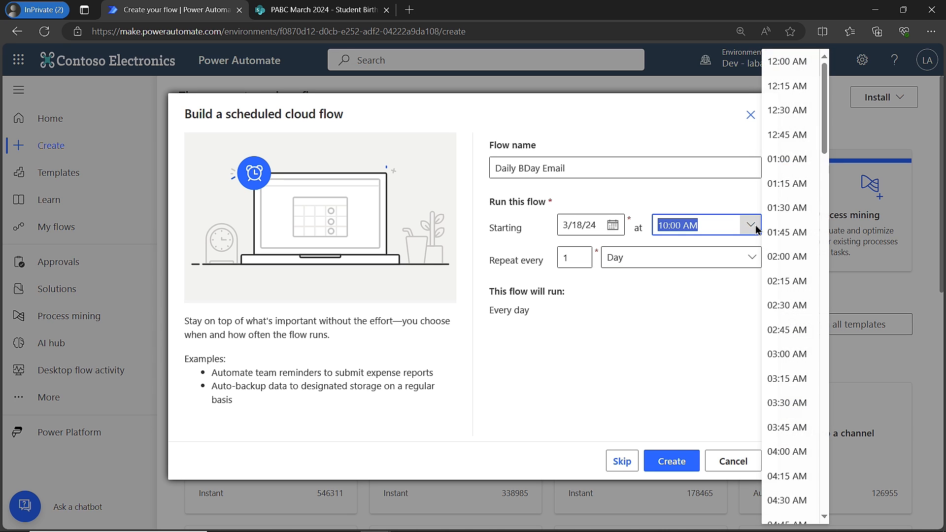
{"action": "scroll", "scroll_direction": "down", "scroll_amount": 3}
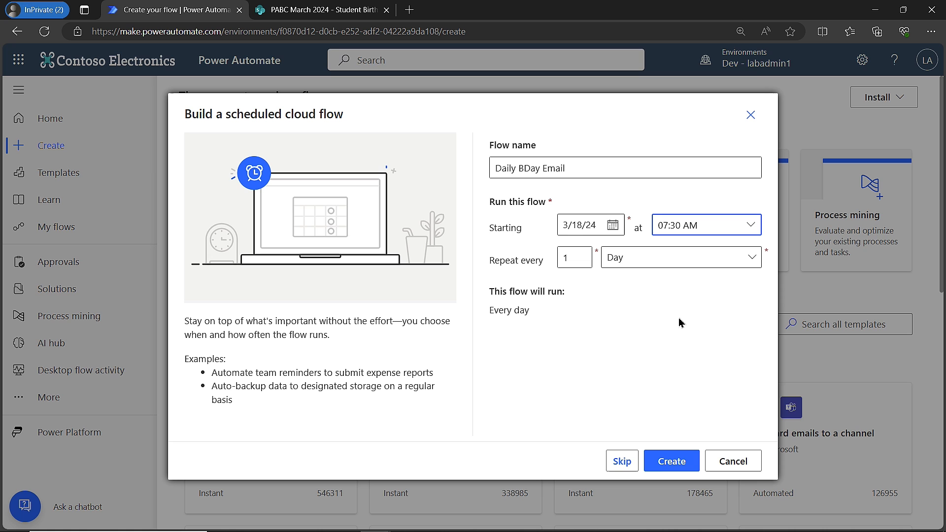
{"action": "left_click", "coordinate": [671, 461]}
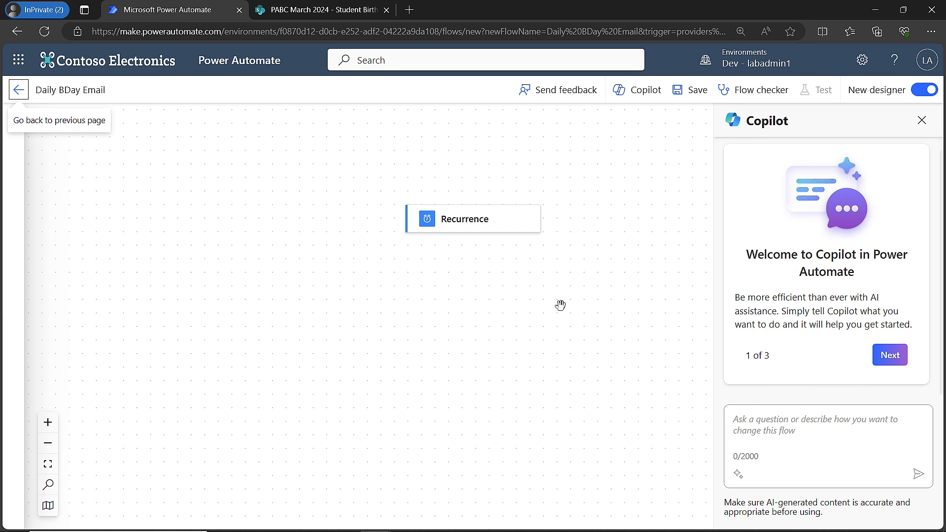
Skip the Copilot intro, turn off the new designer, close feedback, and collapse navigation
{"action": "left_click", "coordinate": [889, 355]}
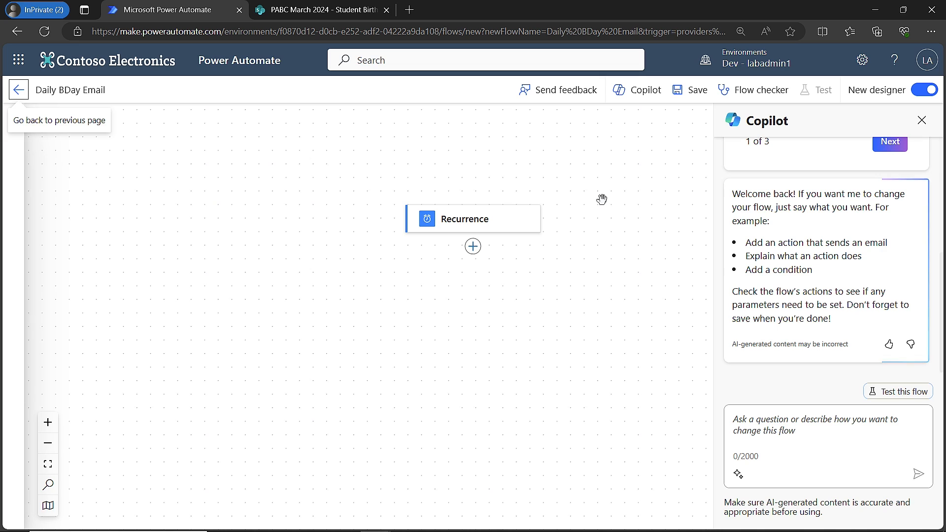
{"action": "mouse_move", "coordinate": [615, 204]}
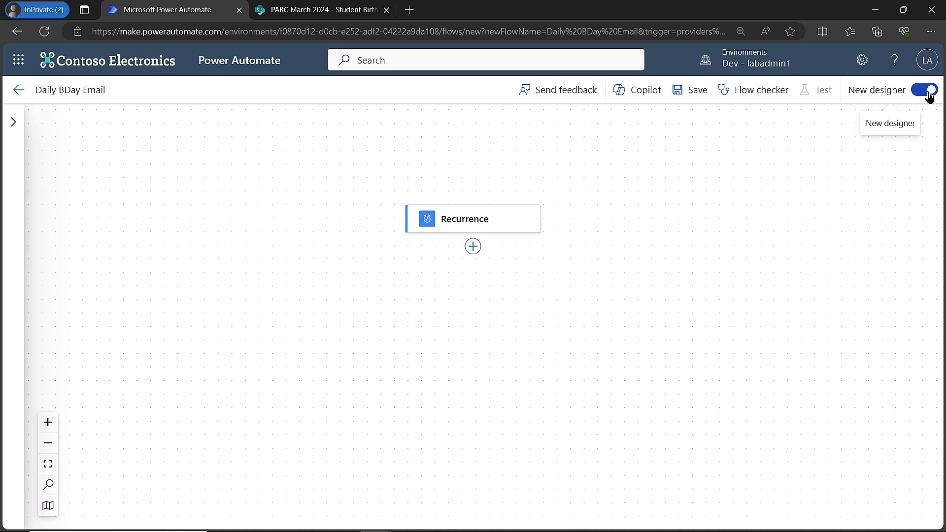
{"action": "left_click", "coordinate": [920, 90]}
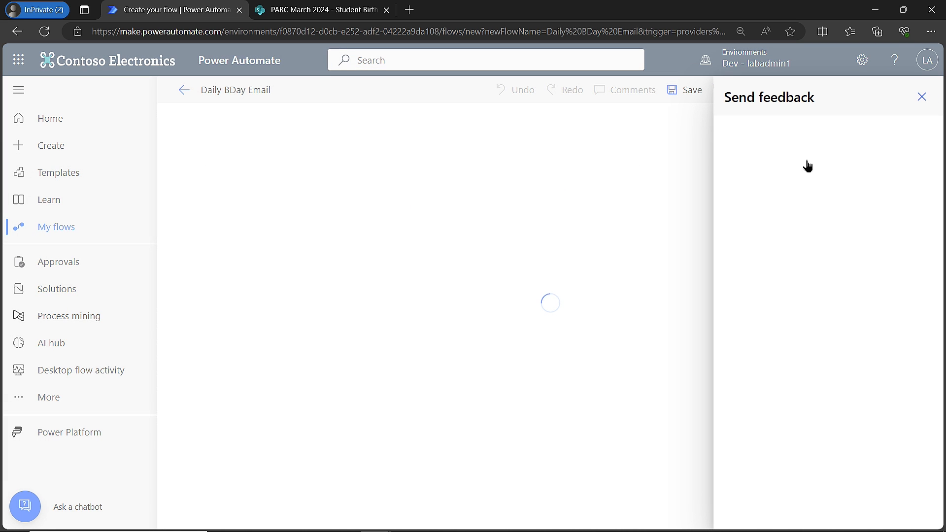
{"action": "left_click", "coordinate": [922, 97]}
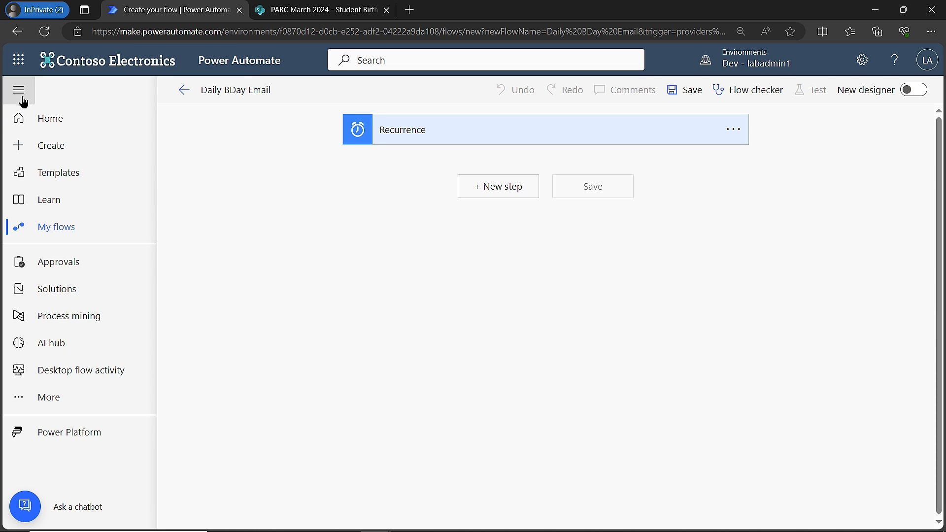
{"action": "left_click", "coordinate": [19, 89]}
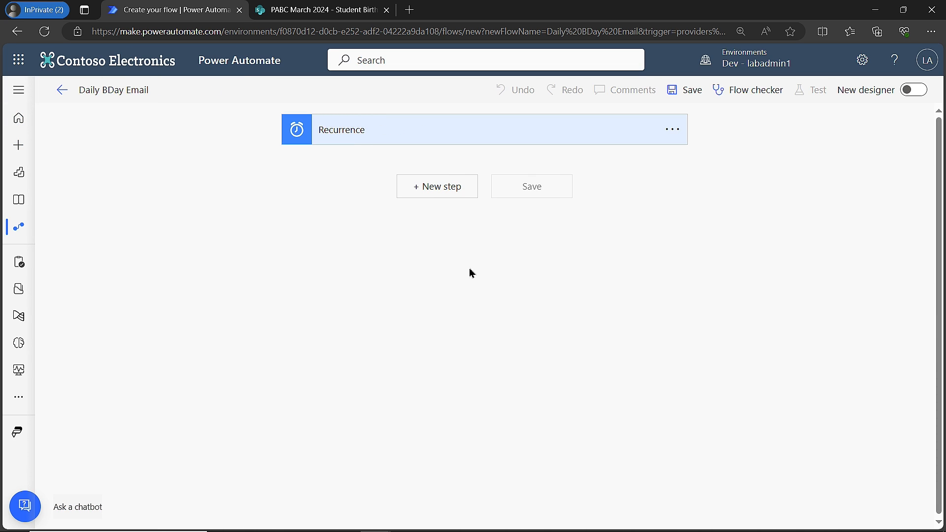
{"action": "mouse_move", "coordinate": [533, 145]}
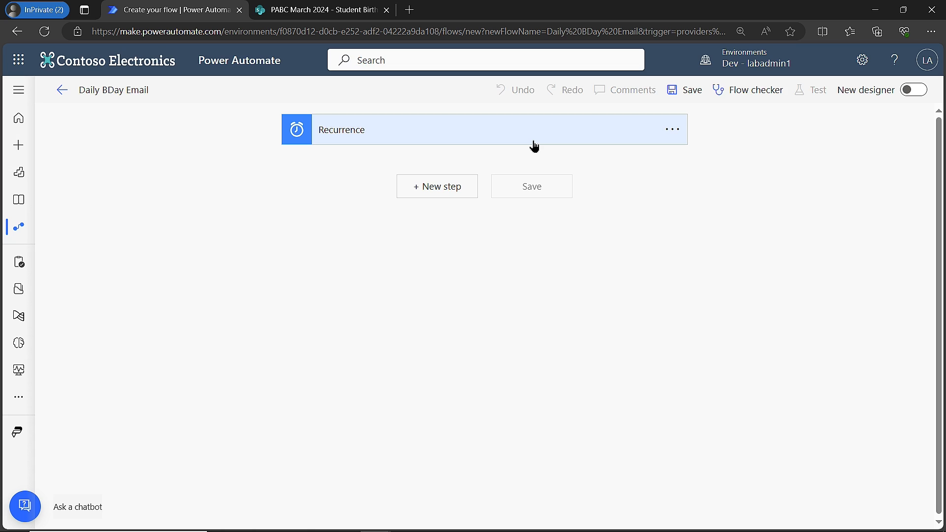
{"action": "mouse_move", "coordinate": [437, 186]}
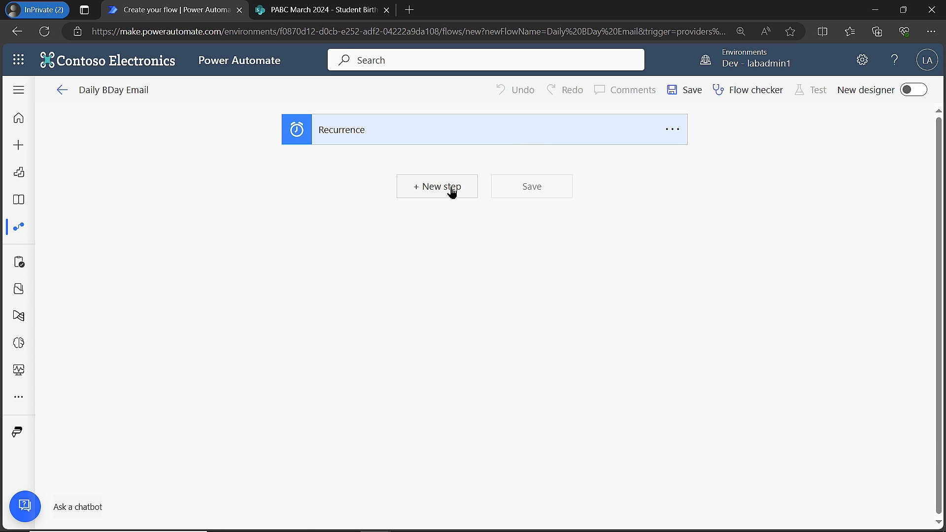
Search 'get items' and add the SharePoint Get items action after Recurrence
{"action": "left_click", "coordinate": [438, 186]}
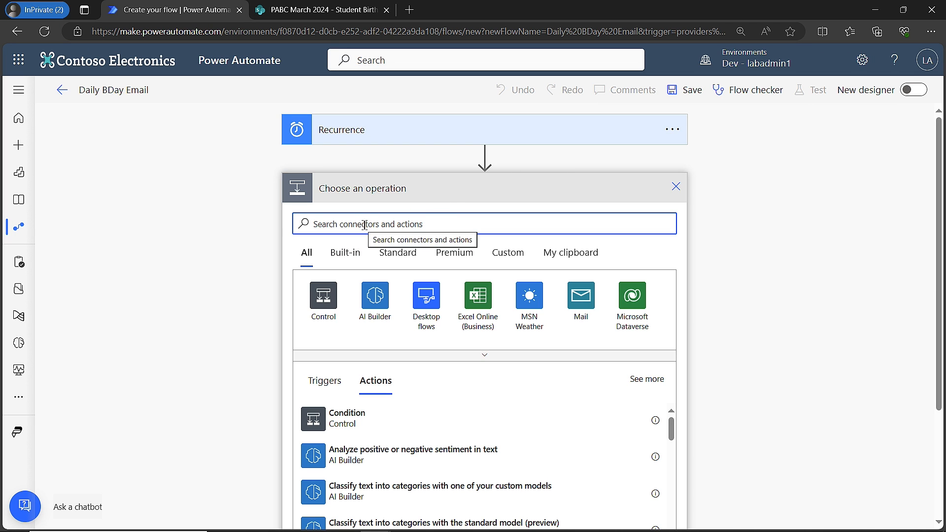
{"action": "type", "text": "get"}
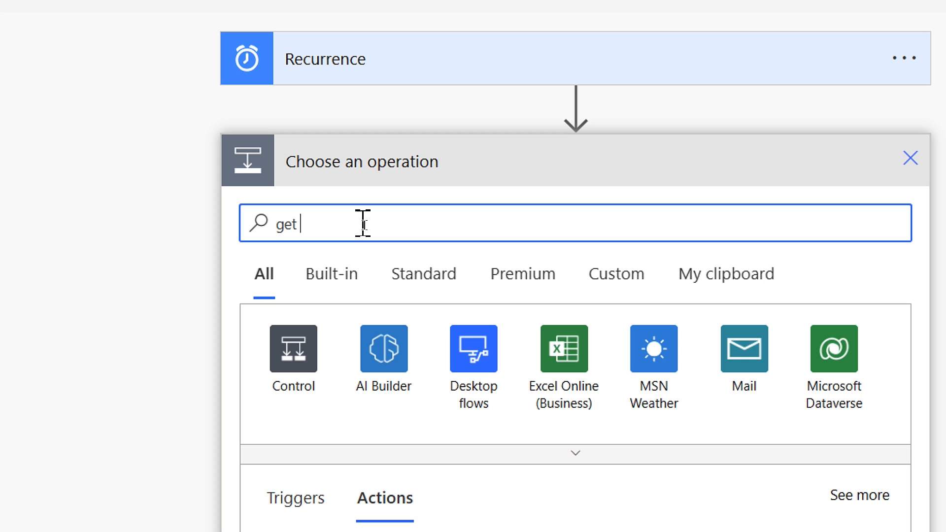
{"action": "type", "text": "items"}
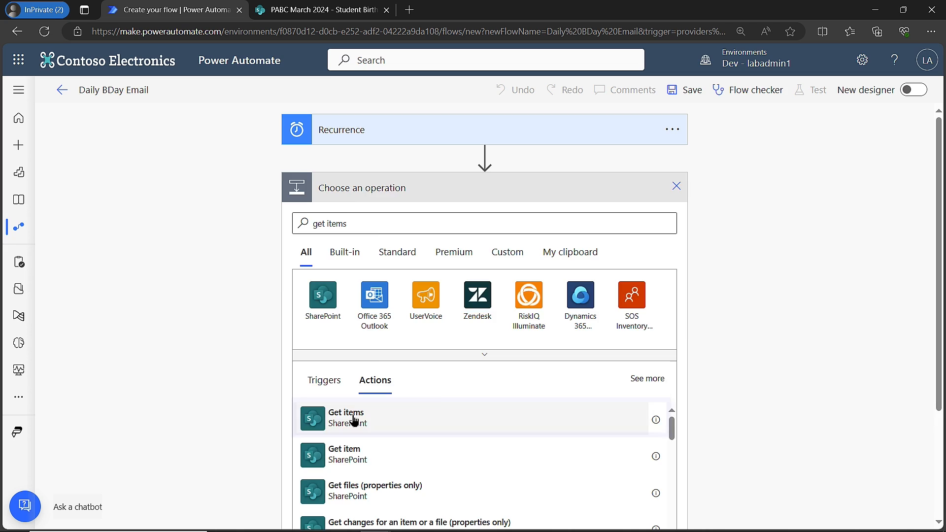
{"action": "left_click", "coordinate": [346, 419]}
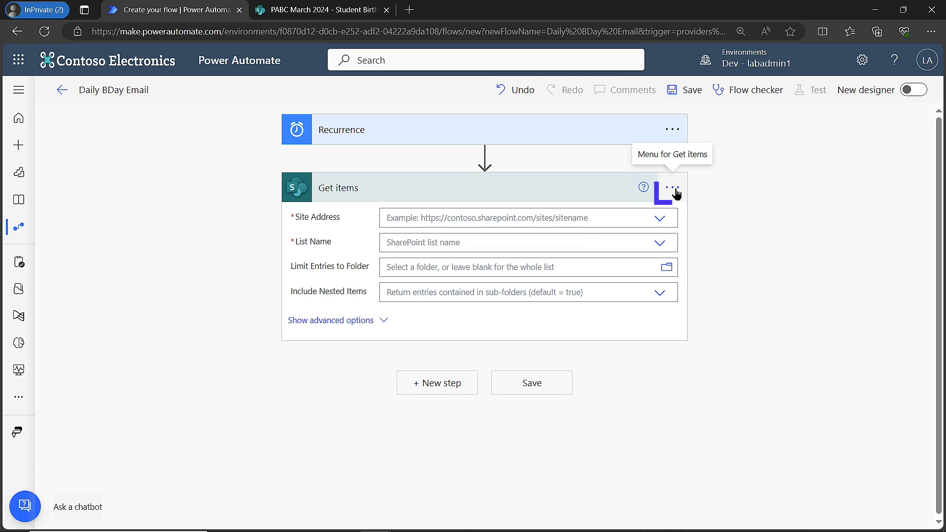
Retitle the step 'Get items - Returning records with Bday of today's date'
{"action": "left_click", "coordinate": [672, 188]}
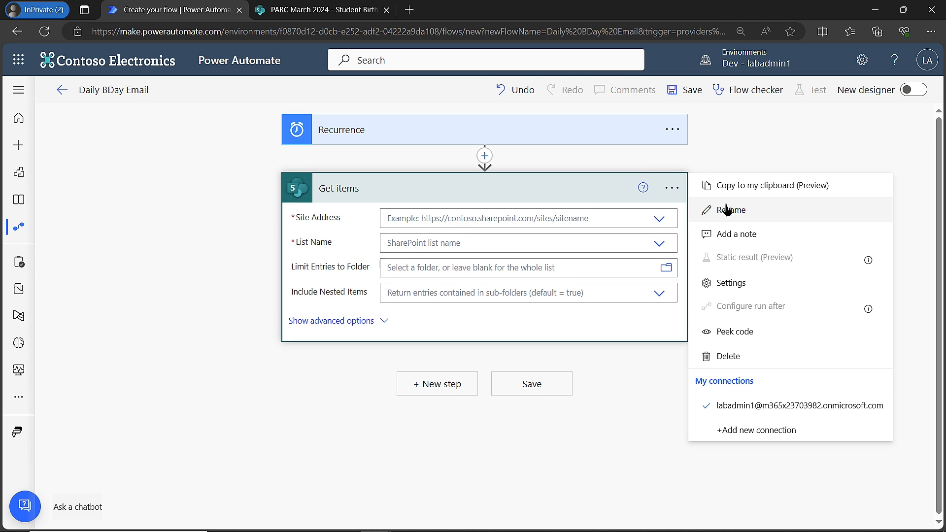
{"action": "mouse_move", "coordinate": [731, 209]}
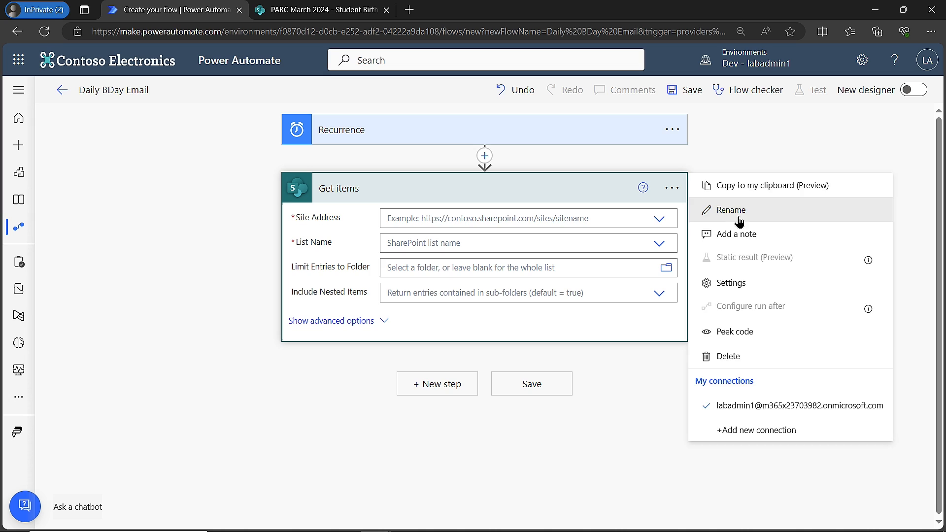
{"action": "left_click", "coordinate": [730, 210]}
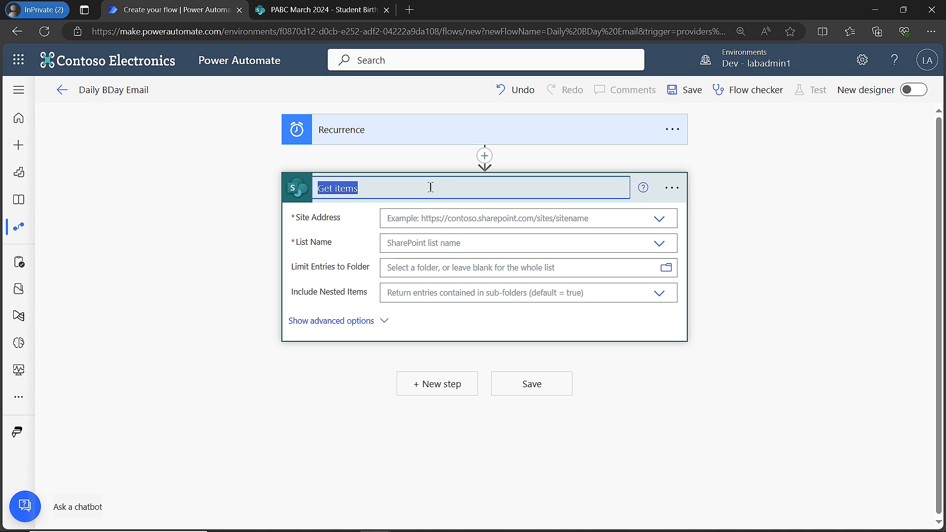
{"action": "type", "text": "- Retu"}
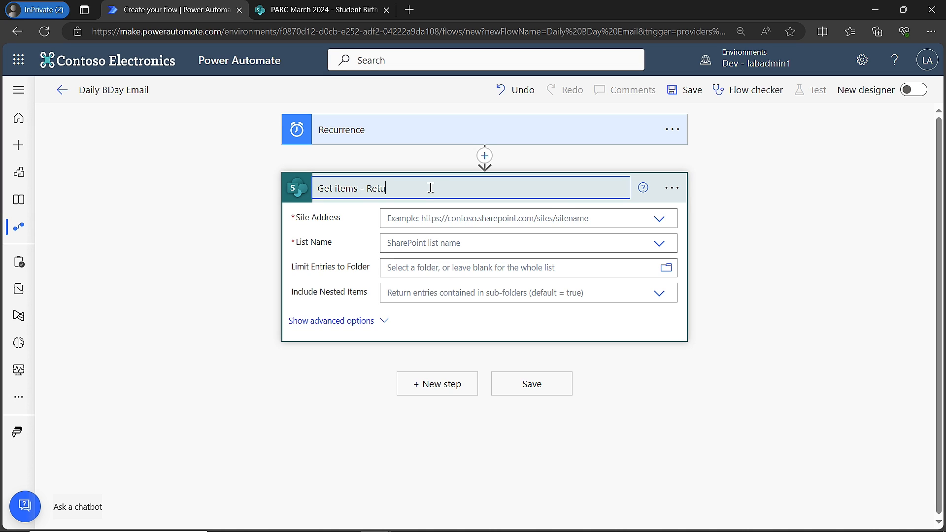
{"action": "type", "text": "rning records"}
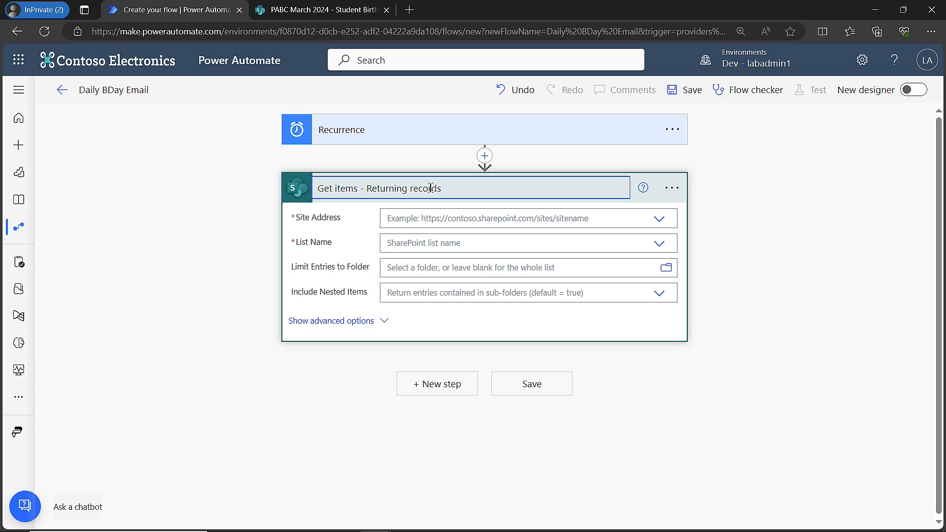
{"action": "type", "text": "with Bday of today"}
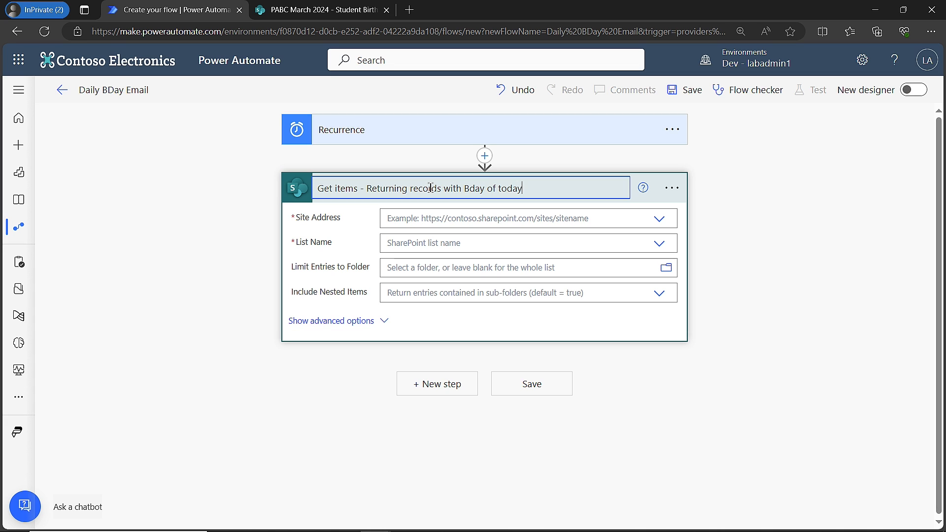
{"action": "type", "text": "'s date"}
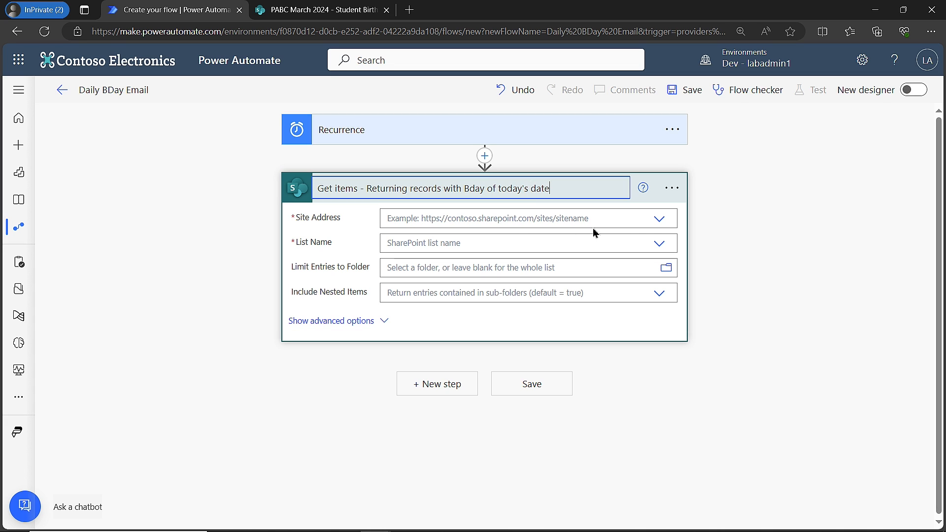
{"action": "left_click", "coordinate": [660, 218]}
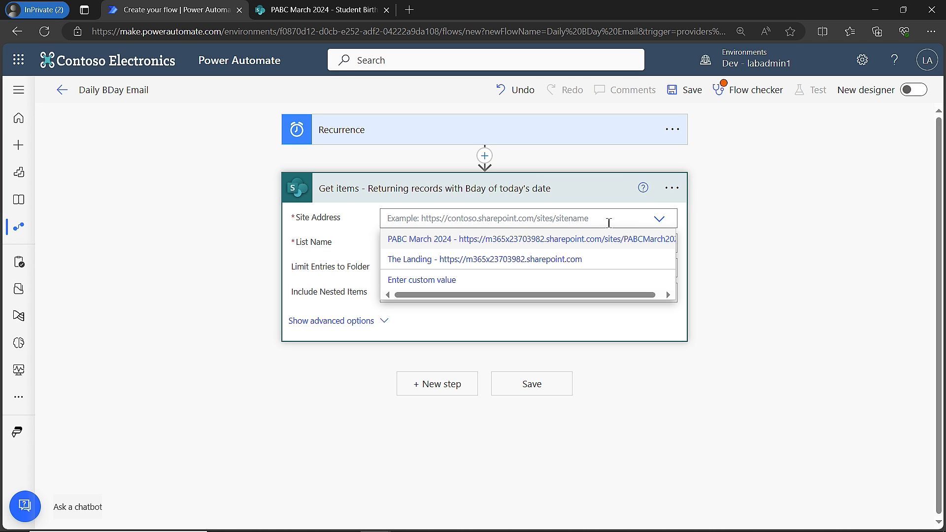
Point Get items at PABC March 2024's Student Birthdays list and show advanced options
{"action": "left_click", "coordinate": [529, 239]}
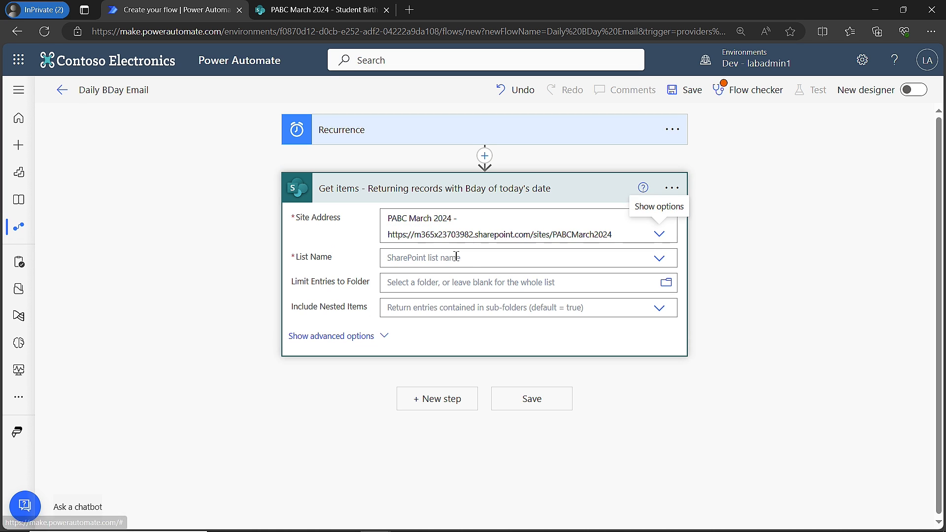
{"action": "left_click", "coordinate": [659, 258]}
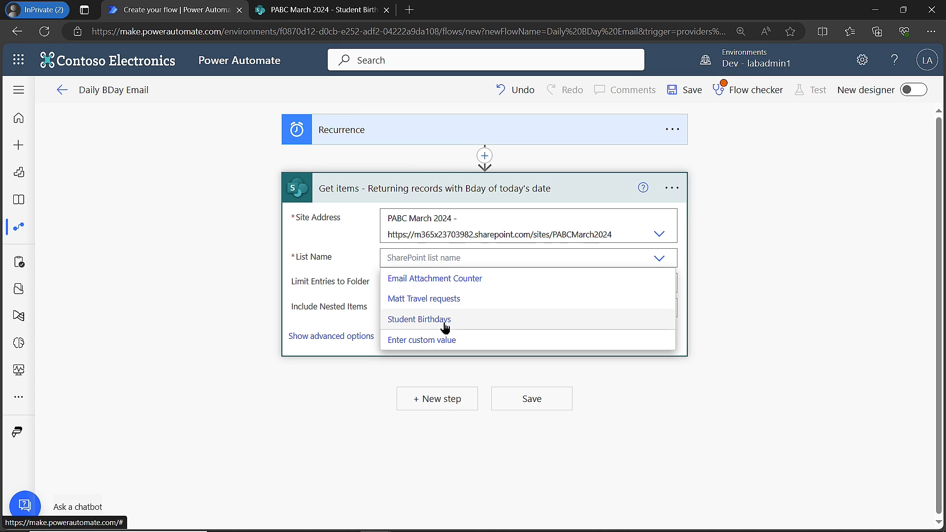
{"action": "left_click", "coordinate": [419, 319]}
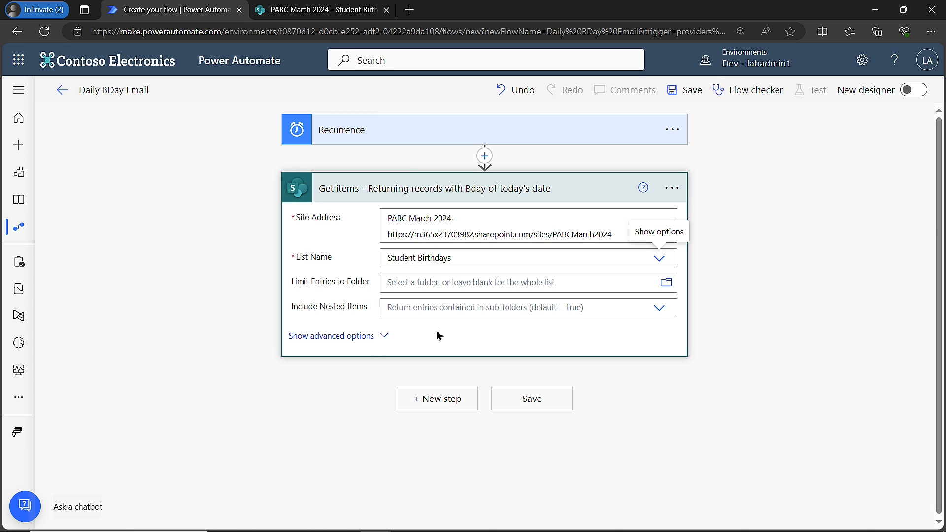
{"action": "mouse_move", "coordinate": [359, 346]}
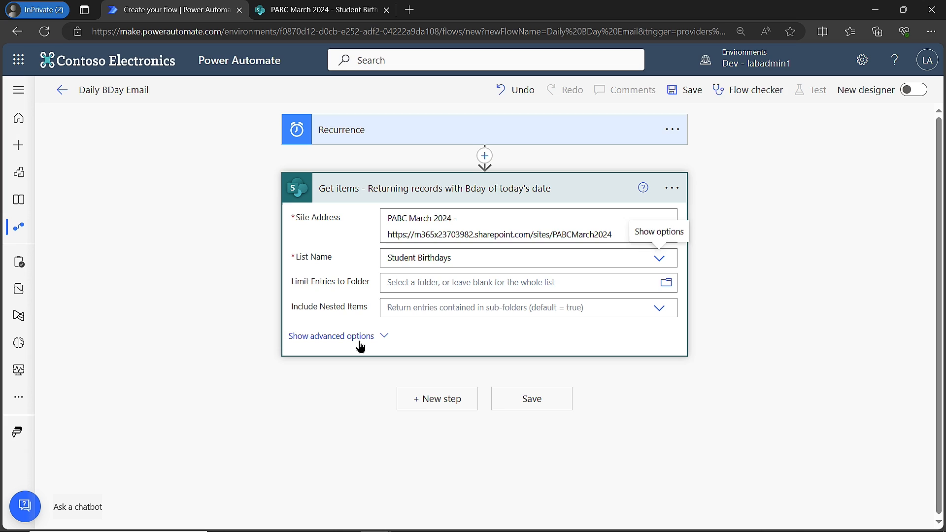
{"action": "left_click", "coordinate": [331, 336]}
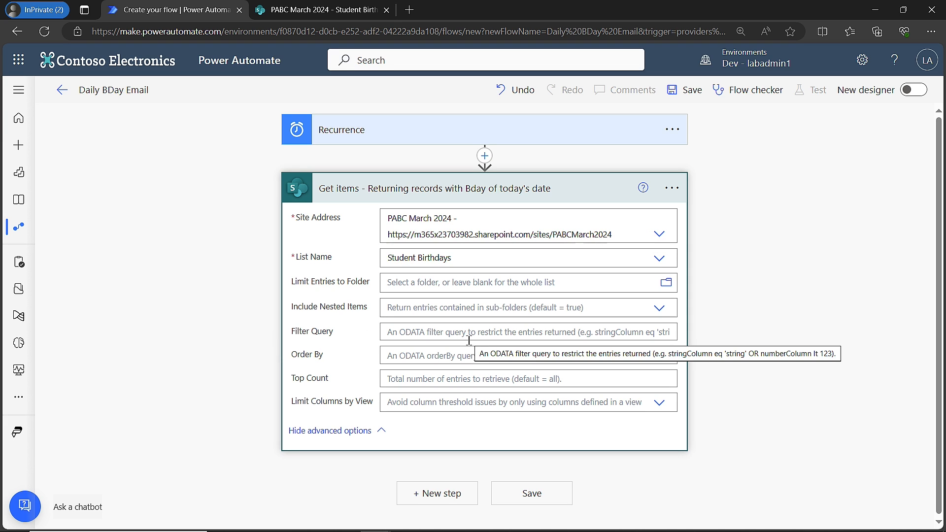
{"action": "mouse_move", "coordinate": [371, 258]}
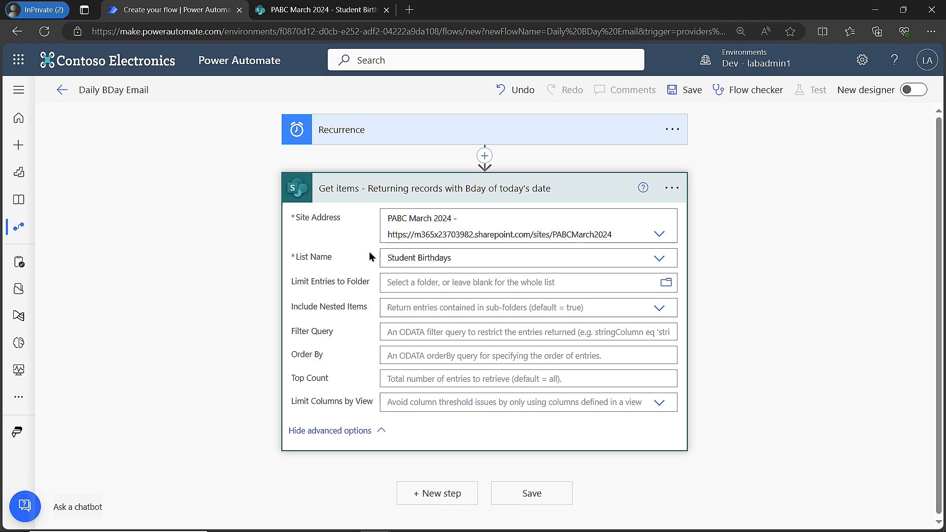
{"action": "left_click", "coordinate": [319, 10]}
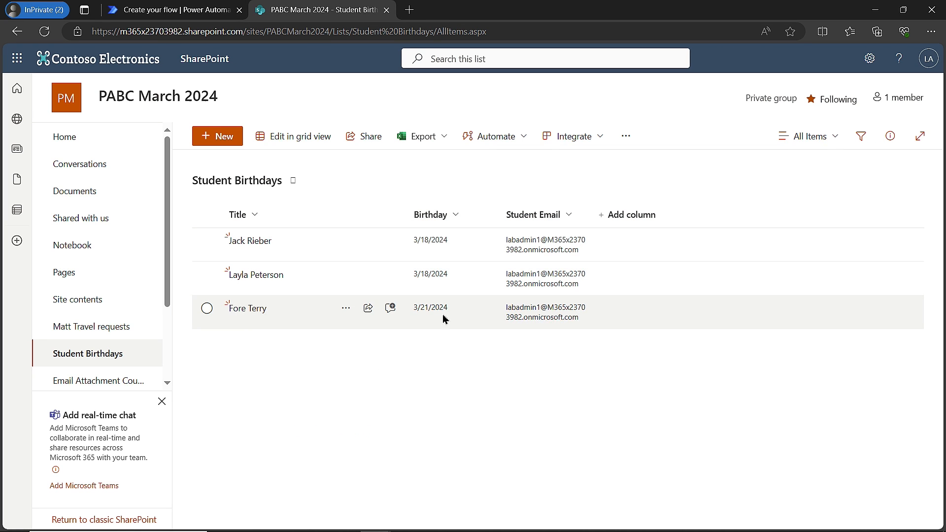
{"action": "mouse_move", "coordinate": [447, 360]}
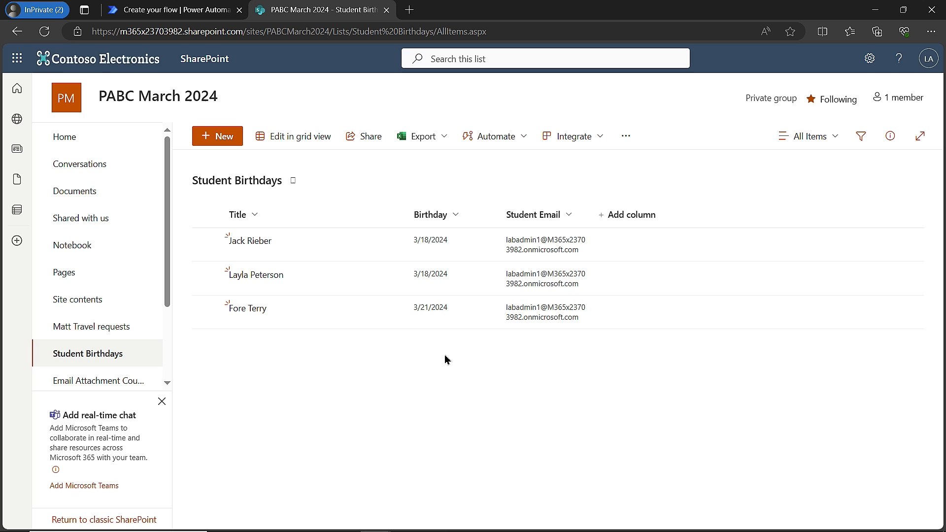
{"action": "mouse_move", "coordinate": [457, 359]}
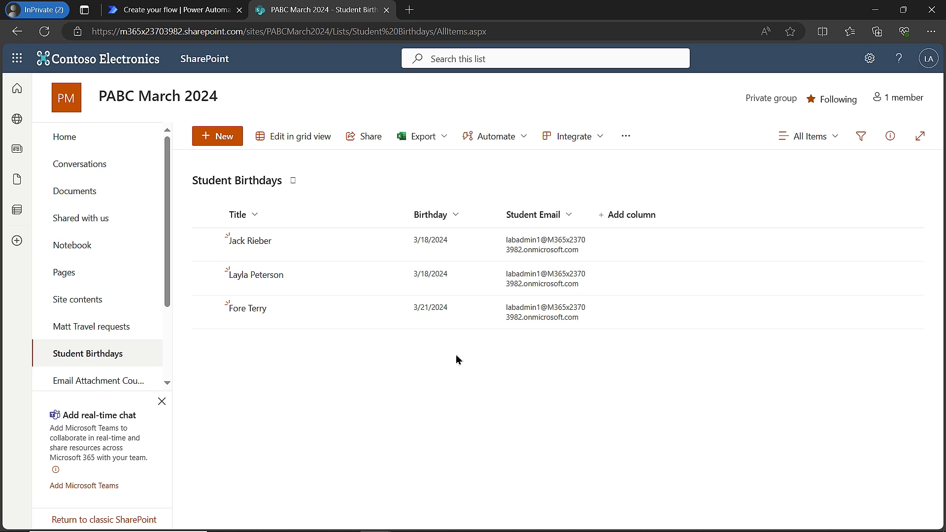
{"action": "mouse_move", "coordinate": [536, 215]}
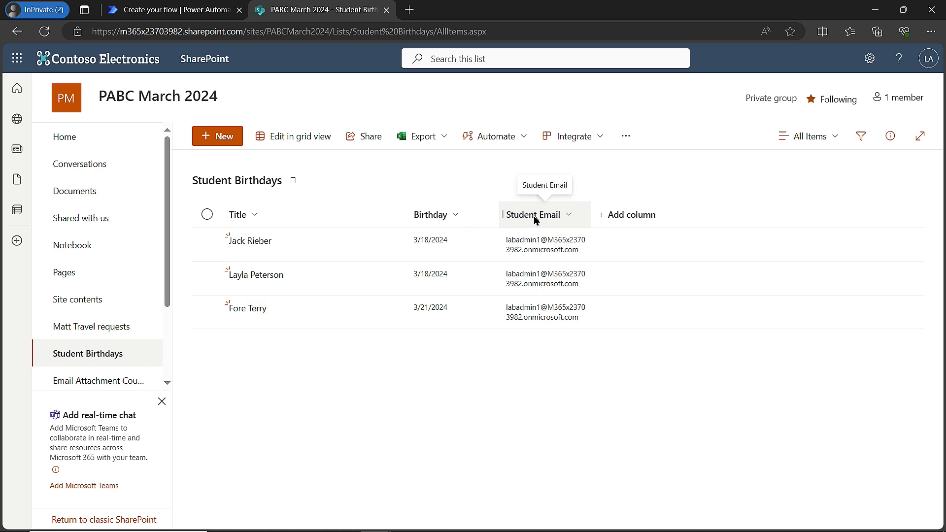
{"action": "mouse_move", "coordinate": [406, 192]}
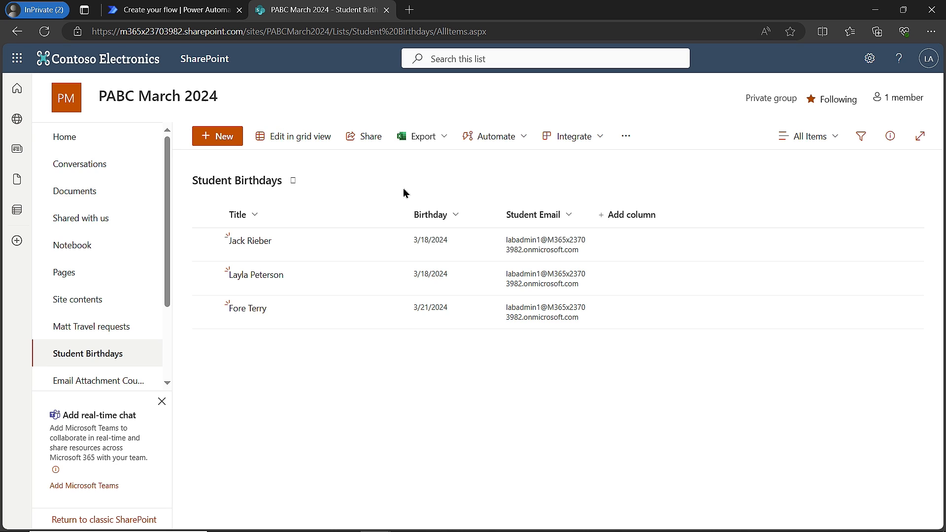
{"action": "mouse_move", "coordinate": [751, 180]}
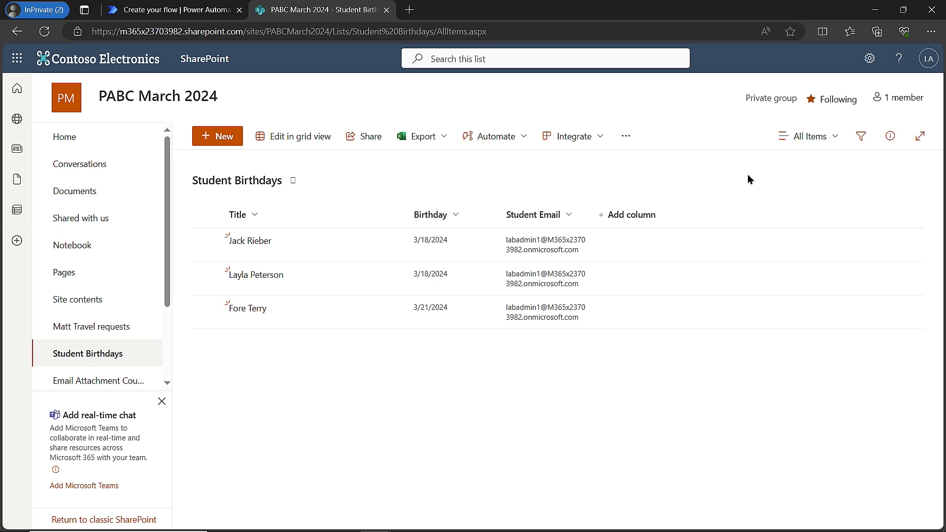
{"action": "mouse_move", "coordinate": [869, 58]}
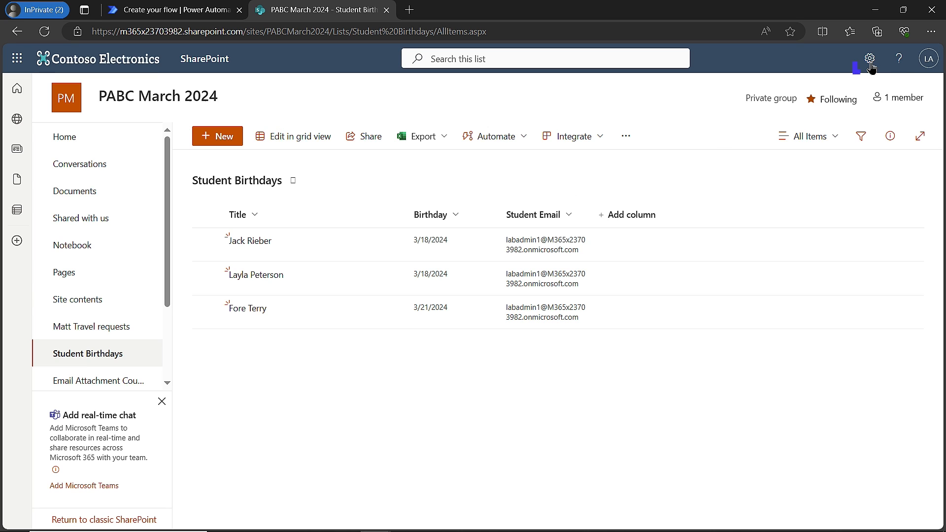
Open the Birthday column's Edit Column page from Student Birthdays list settings
{"action": "left_click", "coordinate": [869, 59]}
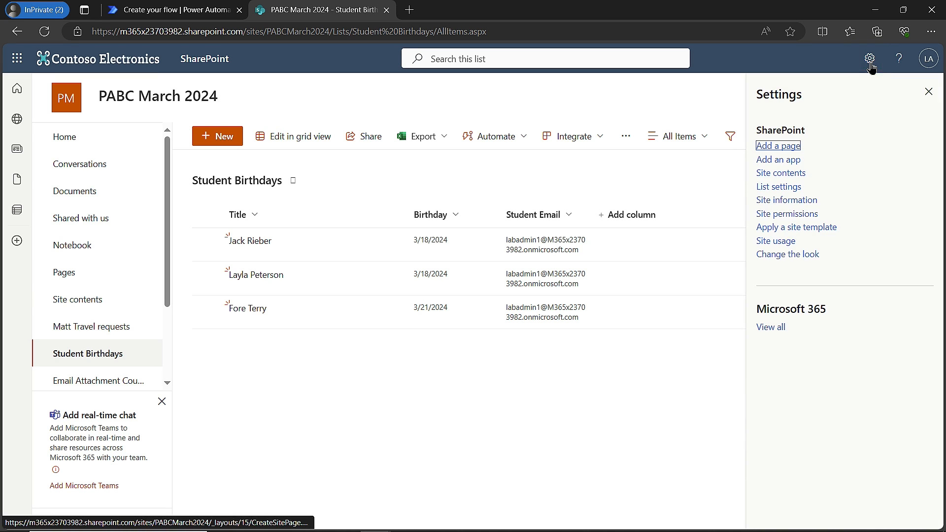
{"action": "mouse_move", "coordinate": [779, 188]}
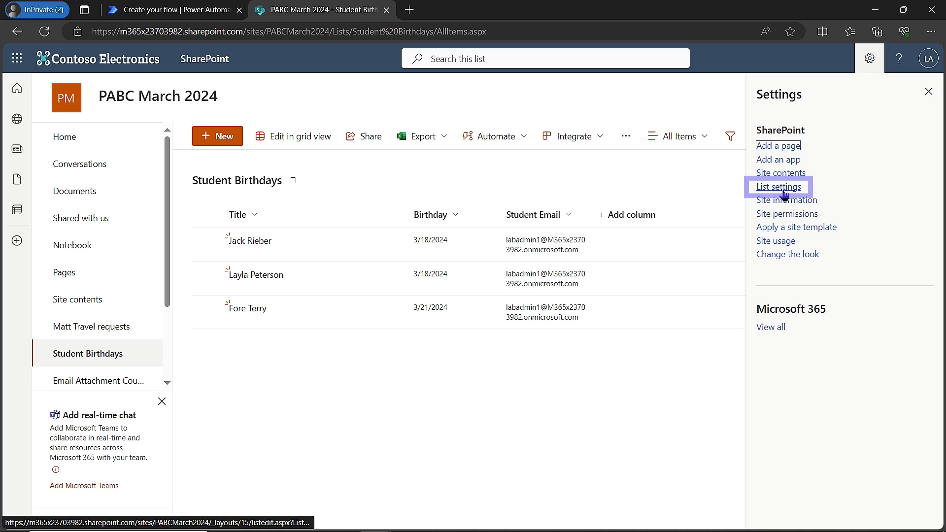
{"action": "left_click", "coordinate": [778, 187]}
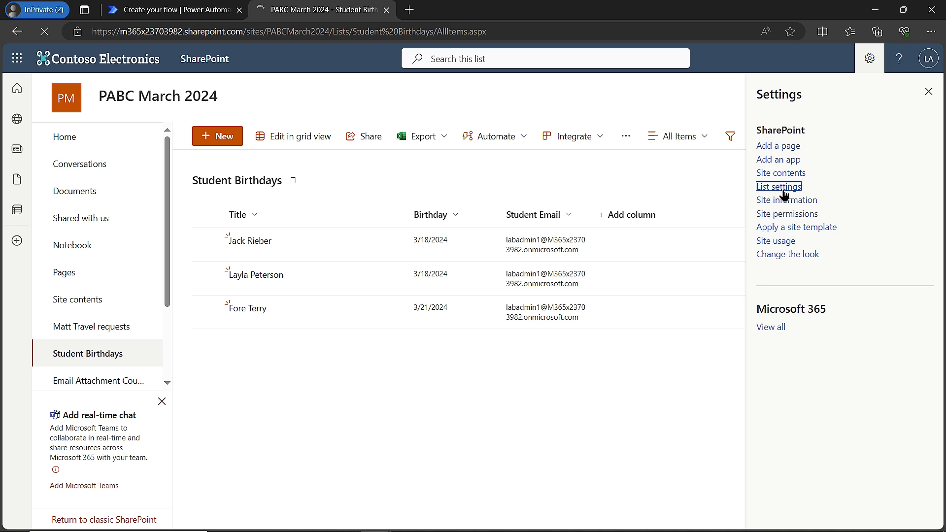
{"action": "left_click", "coordinate": [779, 185]}
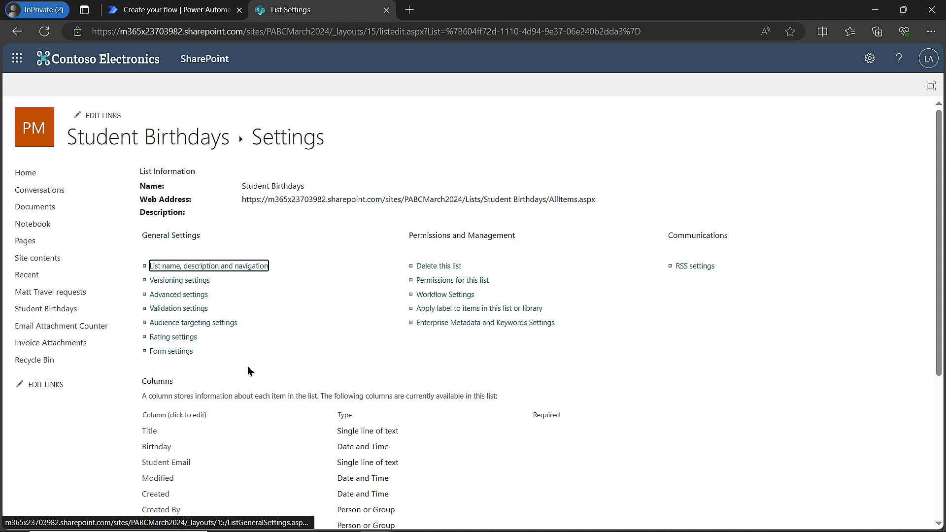
{"action": "scroll", "scroll_direction": "down", "scroll_amount": 3}
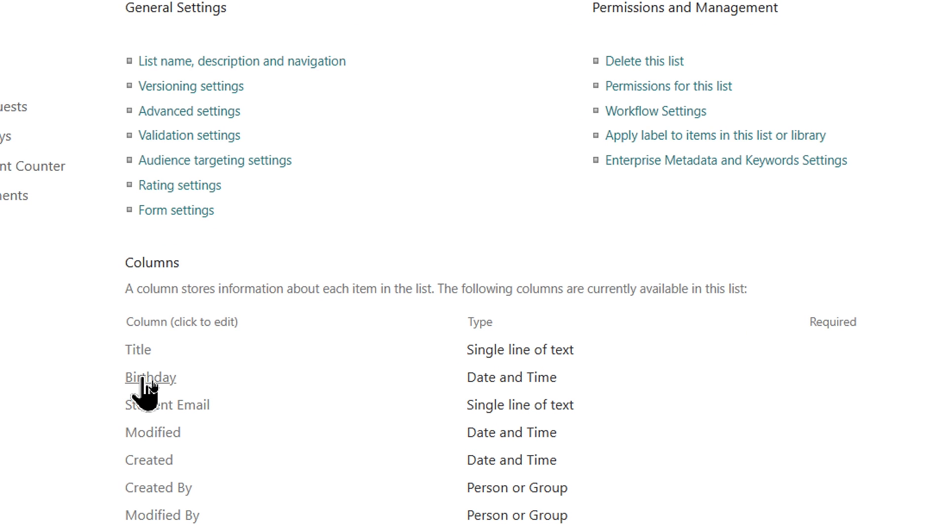
{"action": "left_click", "coordinate": [150, 377]}
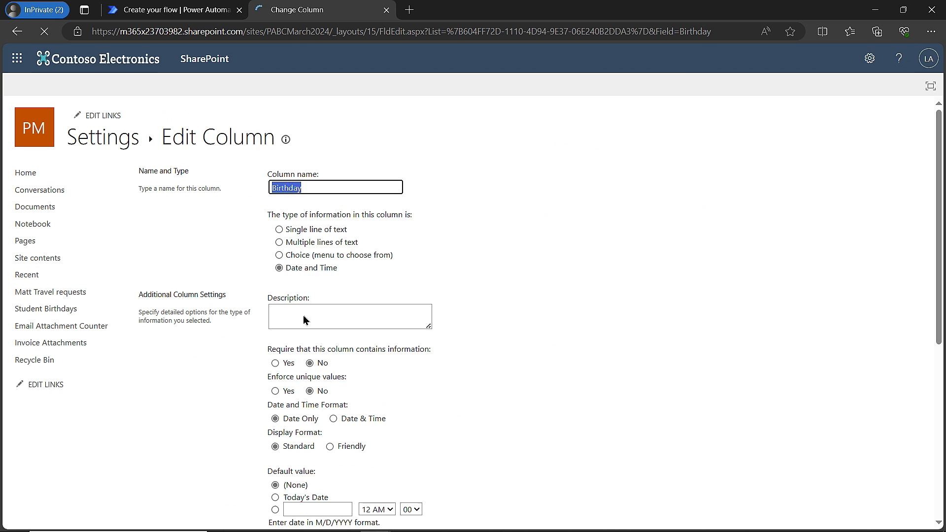
{"action": "mouse_move", "coordinate": [699, 52]}
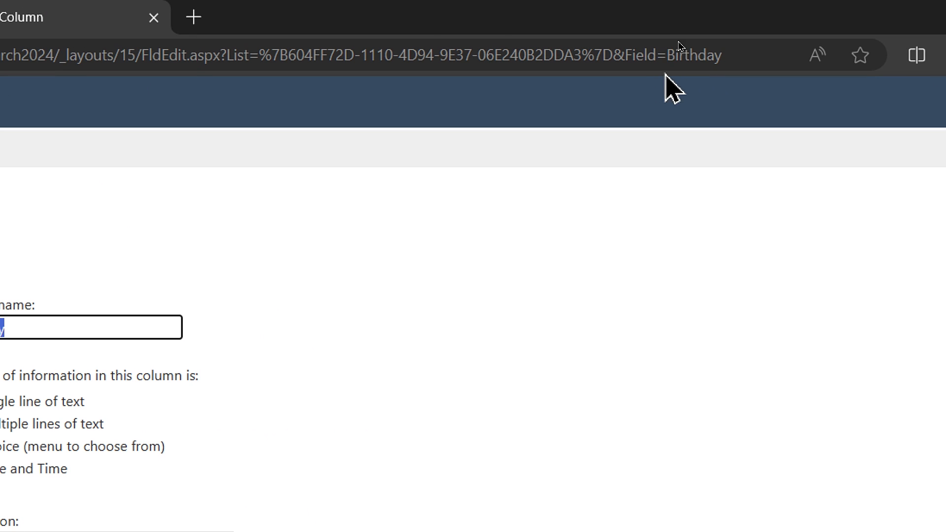
{"action": "mouse_move", "coordinate": [721, 49]}
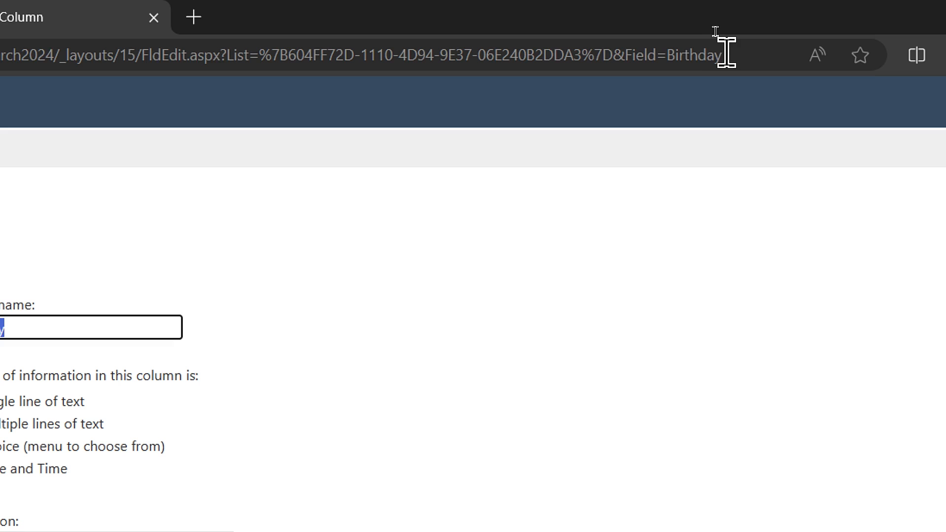
{"action": "mouse_move", "coordinate": [731, 48]}
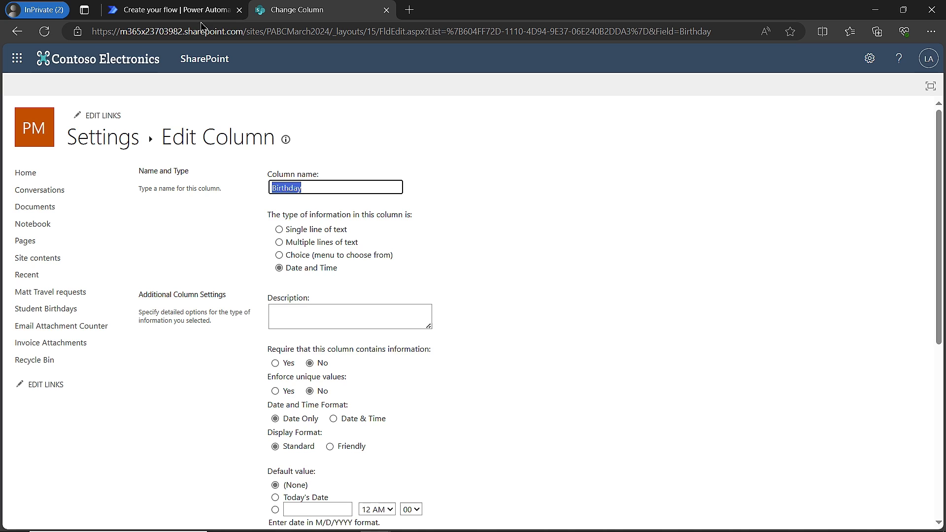
Back in the flow, enter 'Birthday eq' in the Get items Filter Query
{"action": "left_click", "coordinate": [175, 10]}
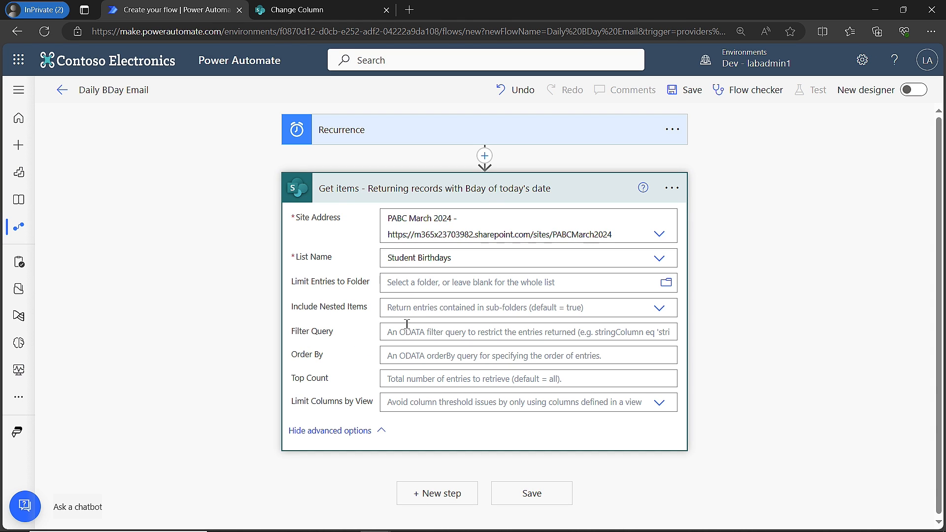
{"action": "left_click", "coordinate": [525, 331]}
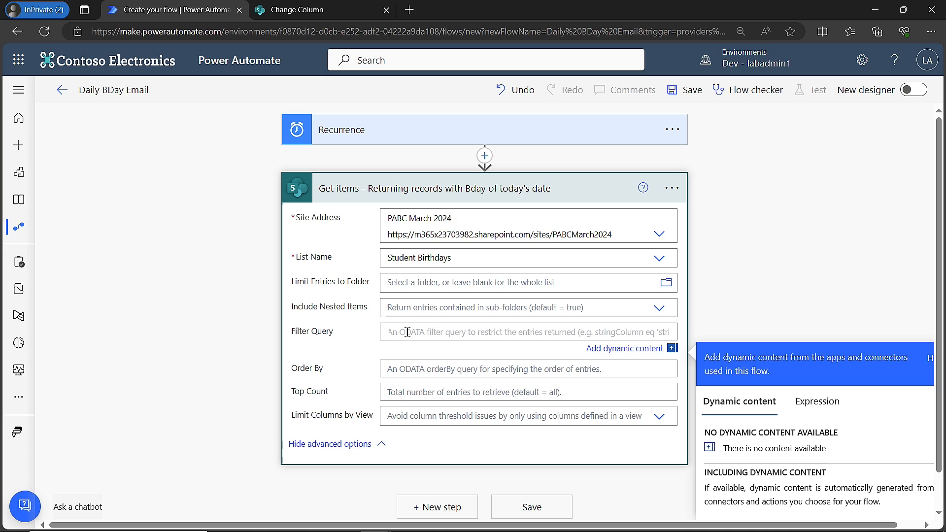
{"action": "type", "text": "Birthday"}
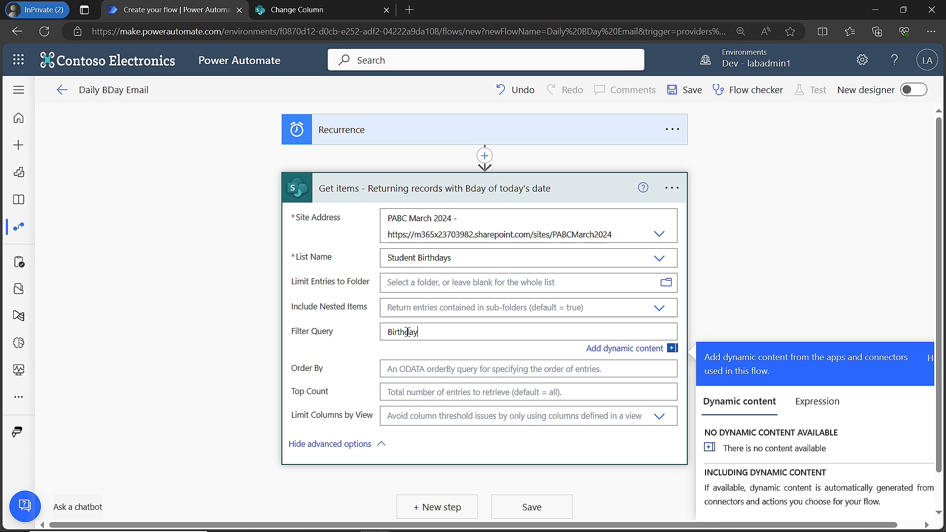
{"action": "mouse_move", "coordinate": [458, 356]}
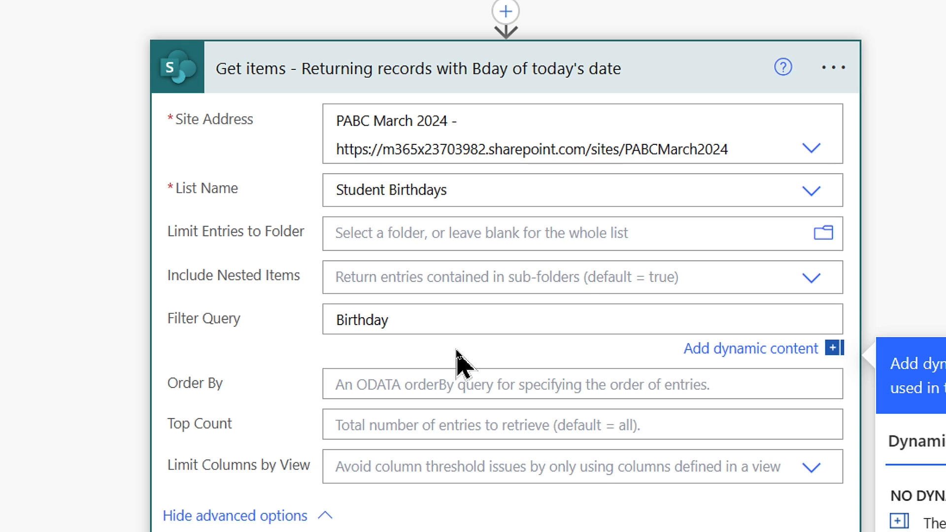
{"action": "type", "text": "eq"}
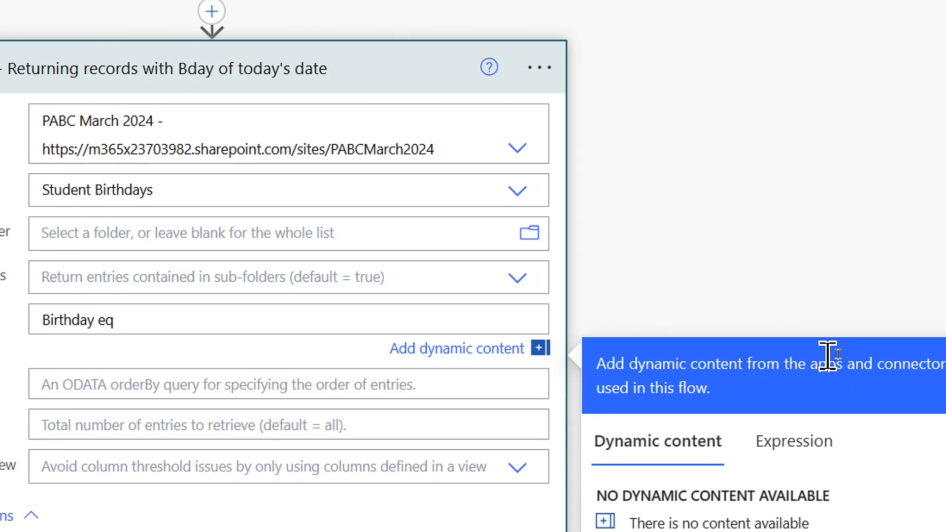
{"action": "mouse_move", "coordinate": [793, 441]}
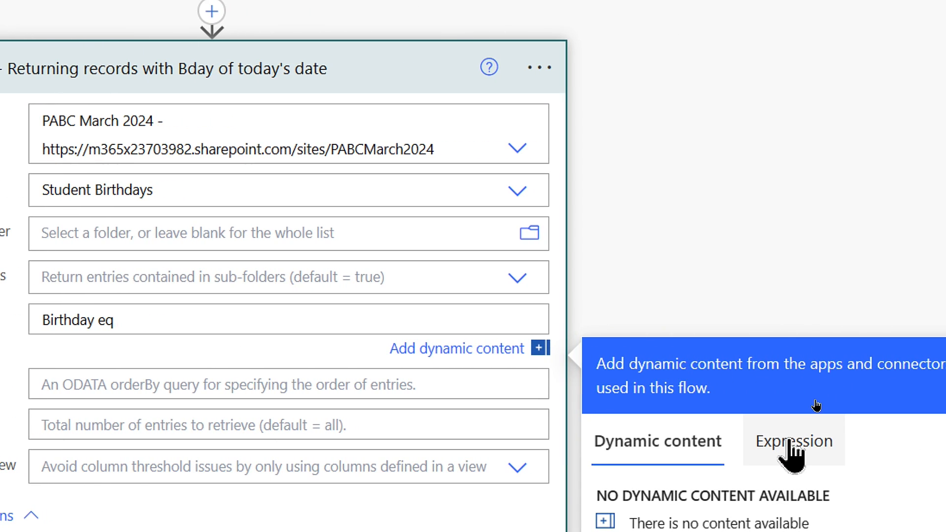
Write formatDateTime(utcNow()) on the Expression tab using autocomplete
{"action": "left_click", "coordinate": [794, 441]}
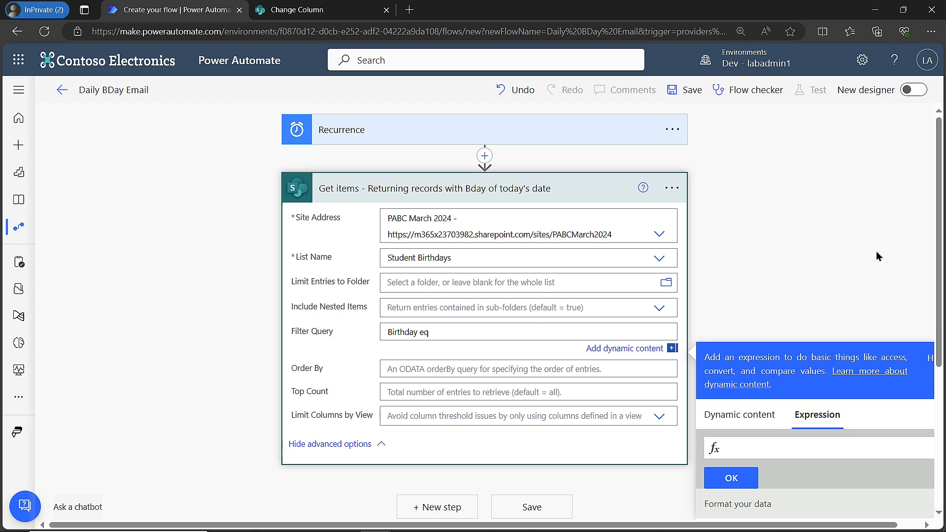
{"action": "scroll", "scroll_direction": "down", "scroll_amount": 3}
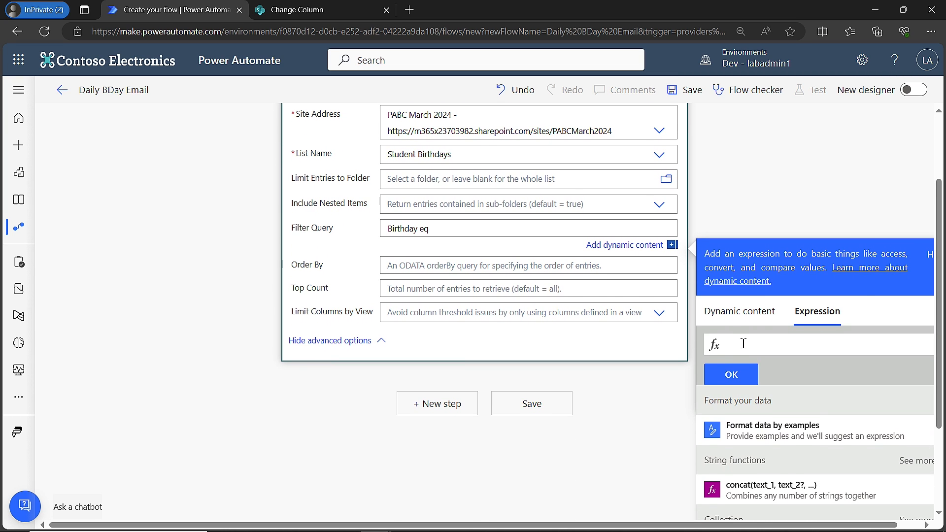
{"action": "type", "text": "ut"}
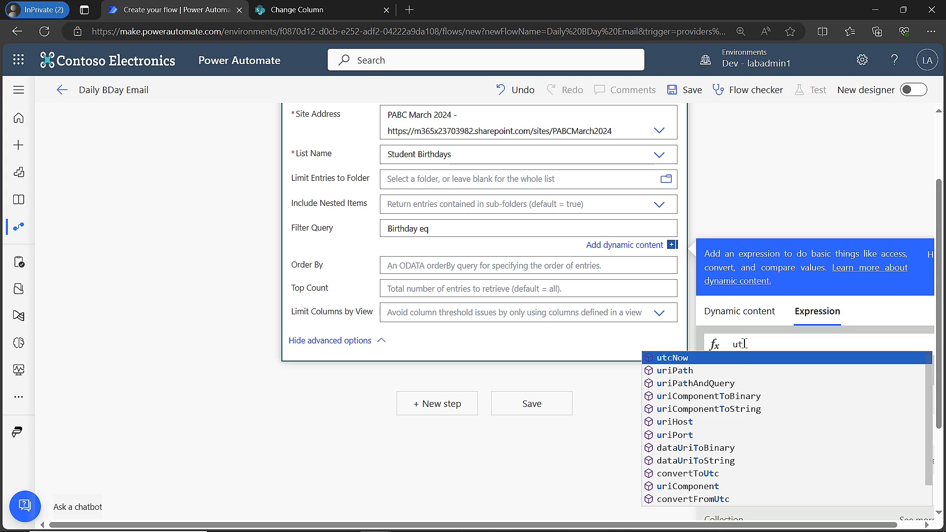
{"action": "left_click", "coordinate": [677, 358]}
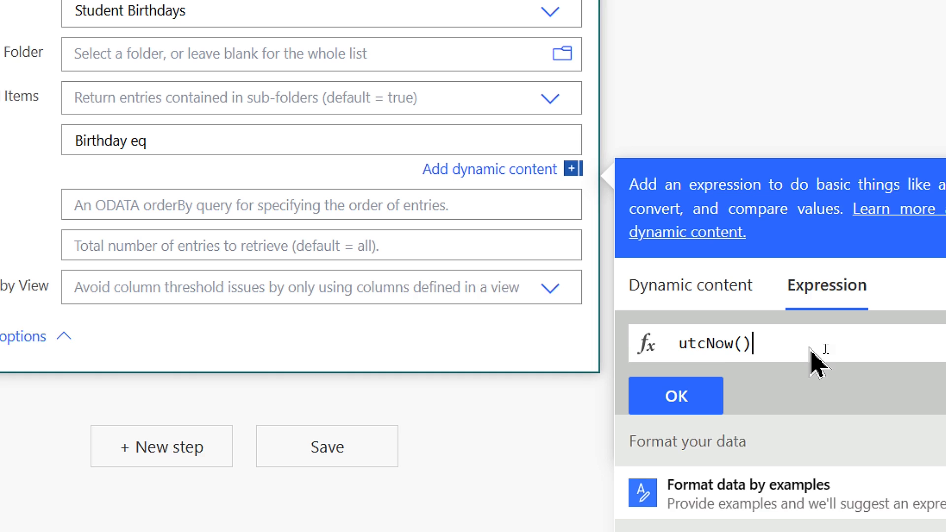
{"action": "type", "text": "f"}
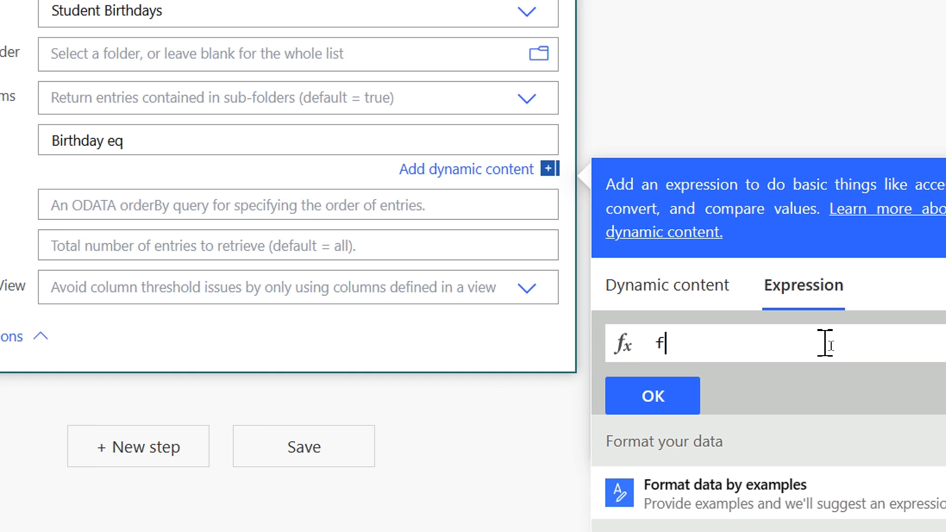
{"action": "type", "text": "orm"}
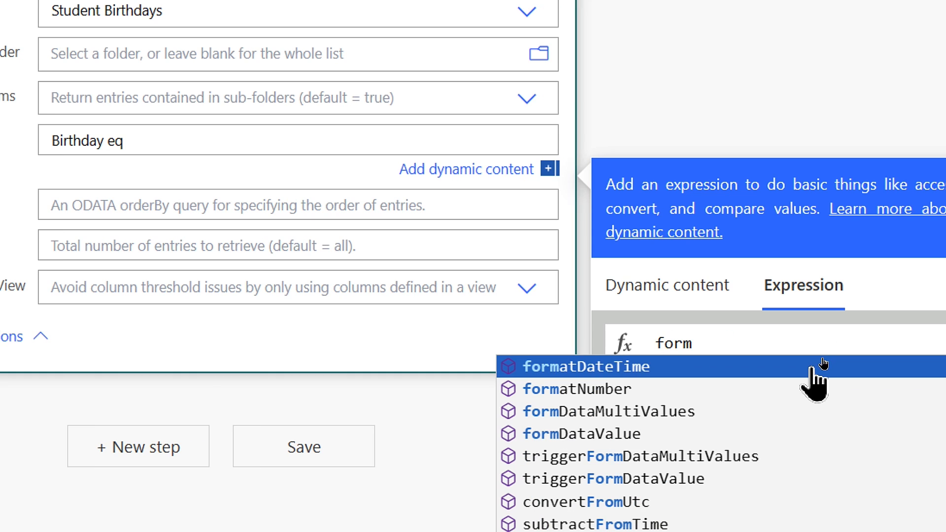
{"action": "left_click", "coordinate": [587, 366]}
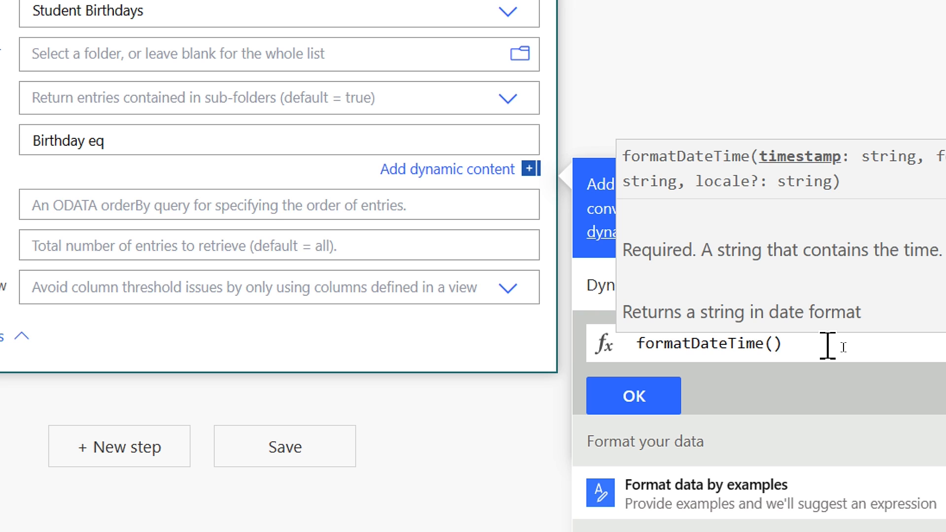
{"action": "type", "text": "ut"}
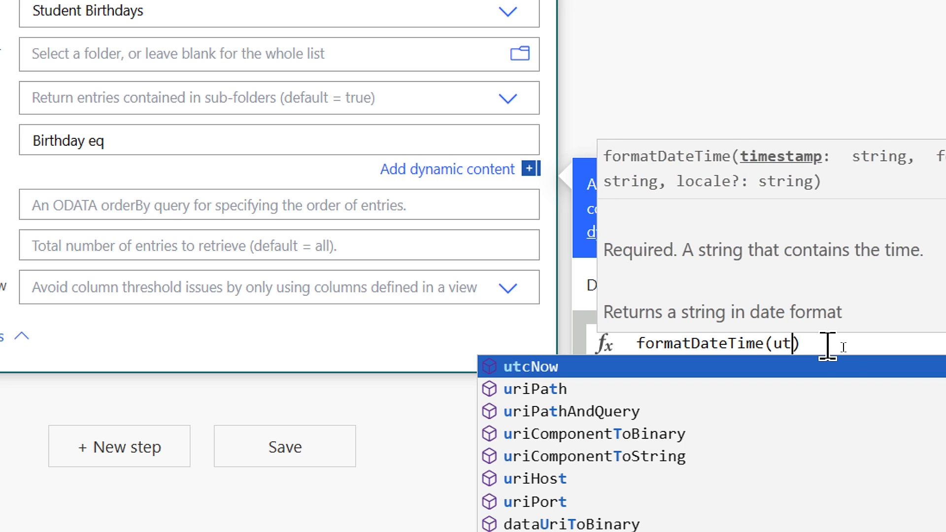
{"action": "left_click", "coordinate": [530, 366]}
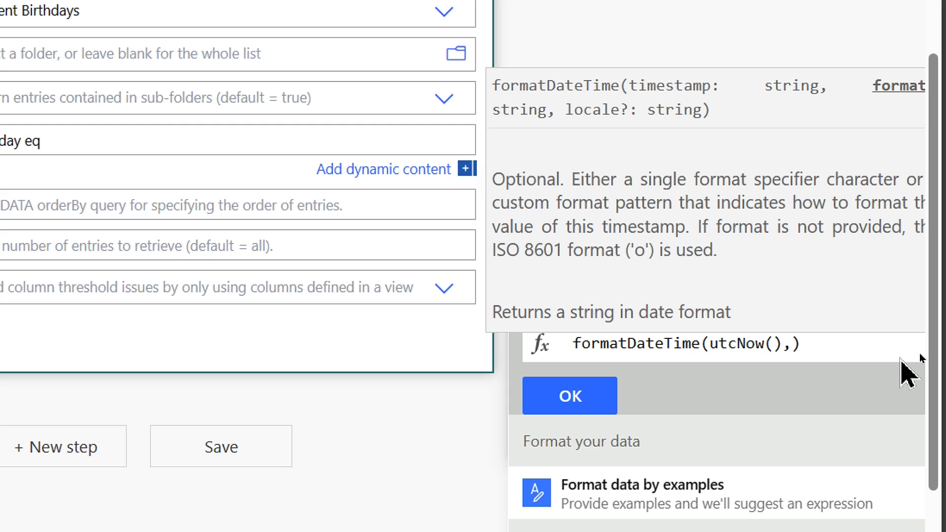
Add the 'MM-dd-yyyy' format argument to complete the expression
{"action": "type", "text": "''"}
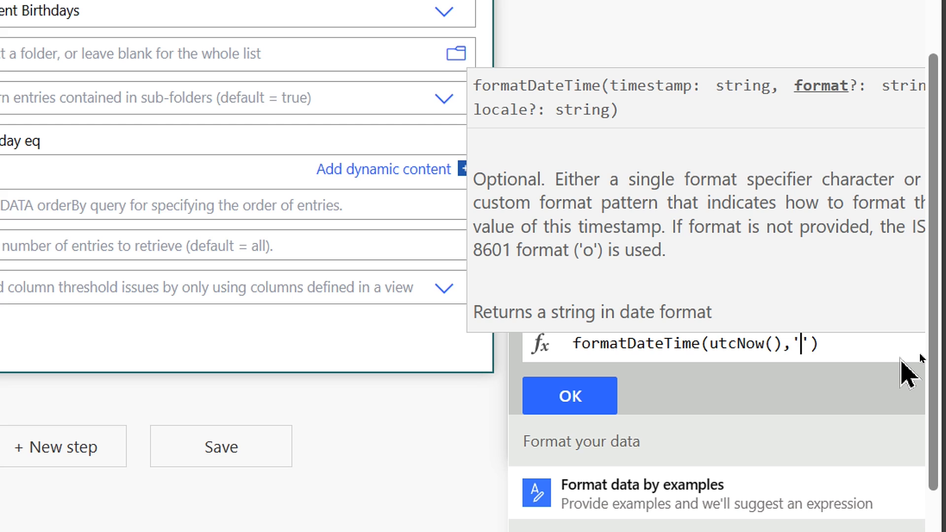
{"action": "type", "text": "MM"}
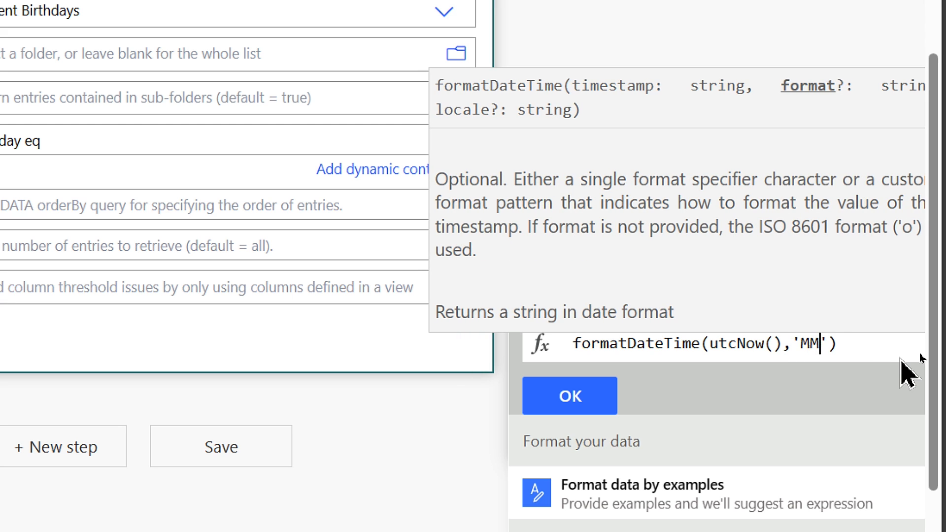
{"action": "type", "text": "-"}
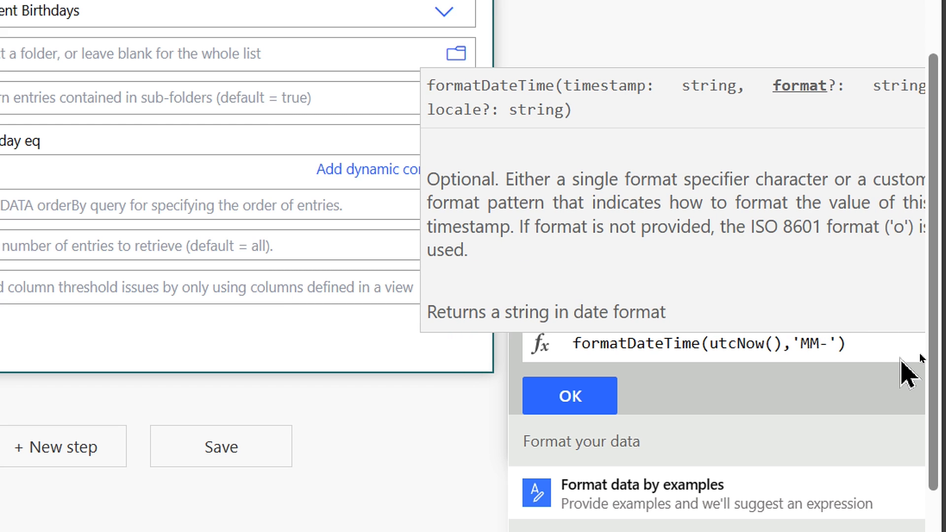
{"action": "type", "text": "dd"}
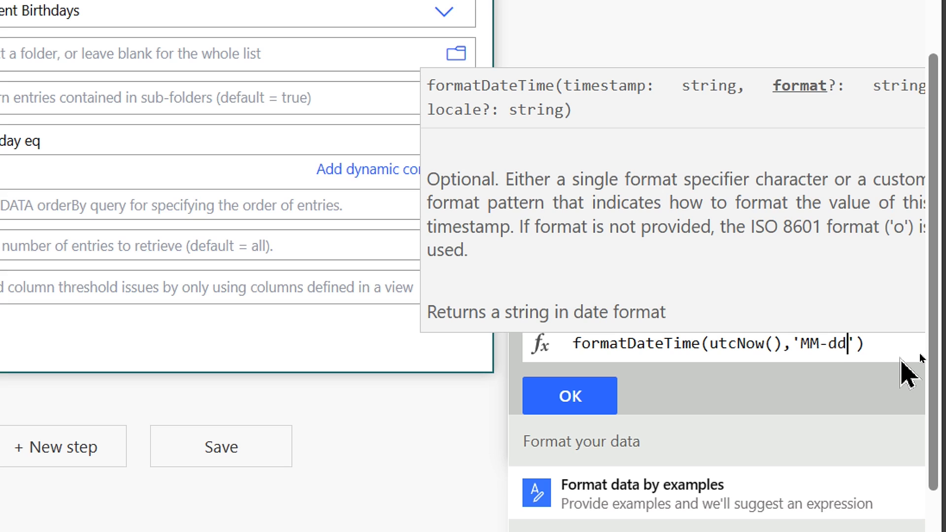
{"action": "type", "text": "-"}
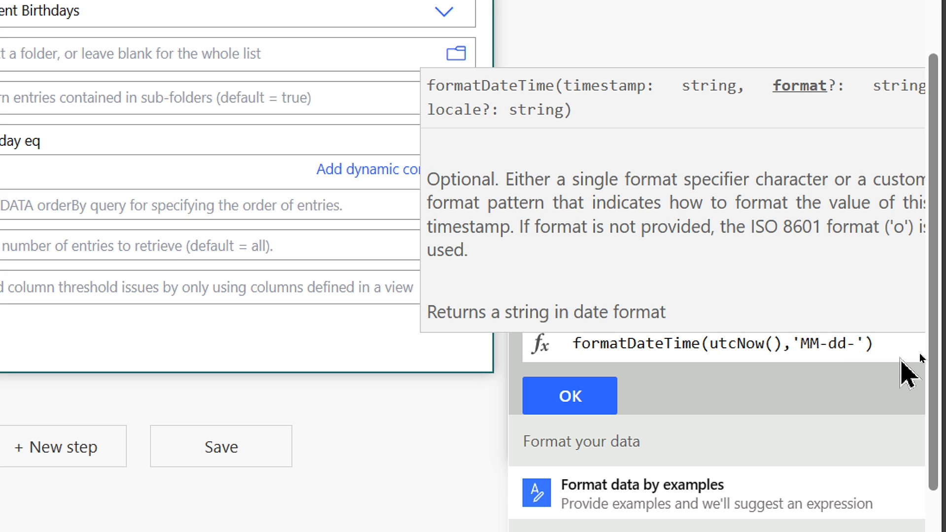
{"action": "type", "text": "yyyy"}
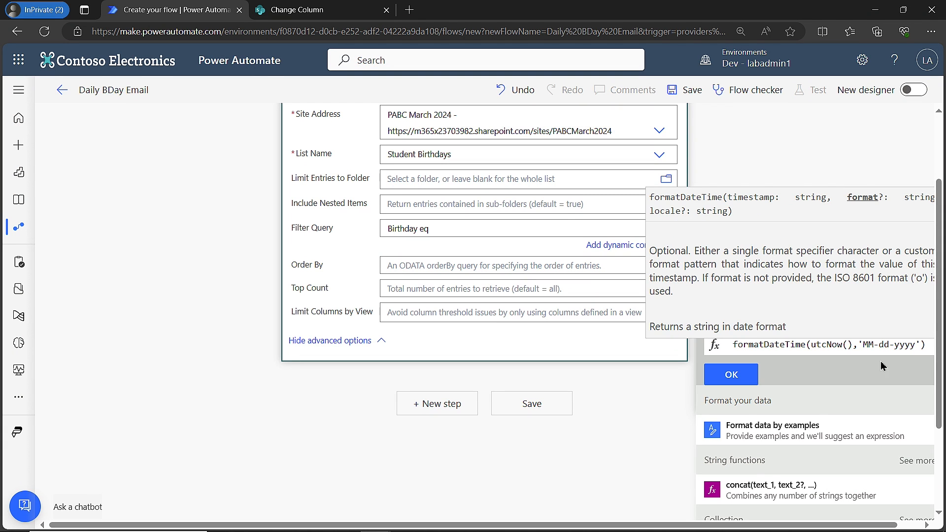
{"action": "left_click", "coordinate": [731, 374]}
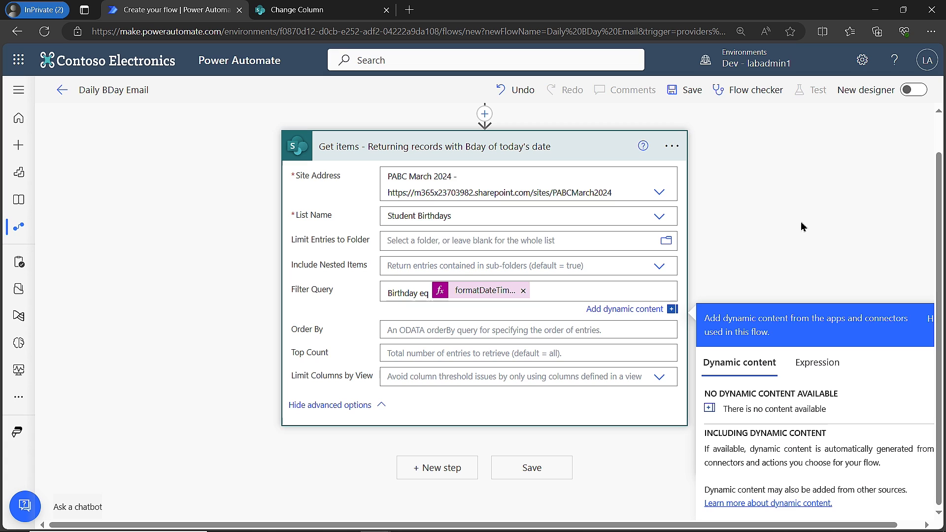
Close the dynamic content panel, leaving the date filter in Get items
{"action": "left_click", "coordinate": [532, 291]}
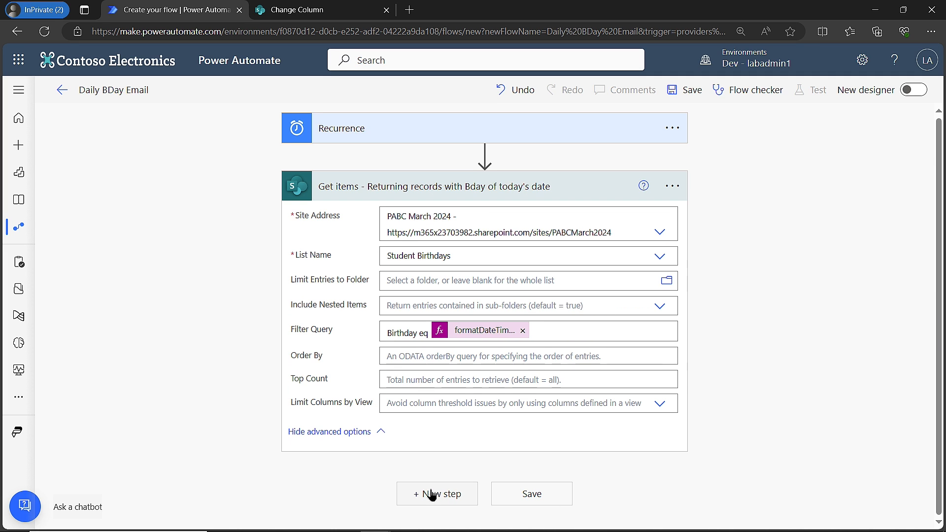
Add an Office 365 Outlook Send an email (V2) step after Get items
{"action": "left_click", "coordinate": [437, 493]}
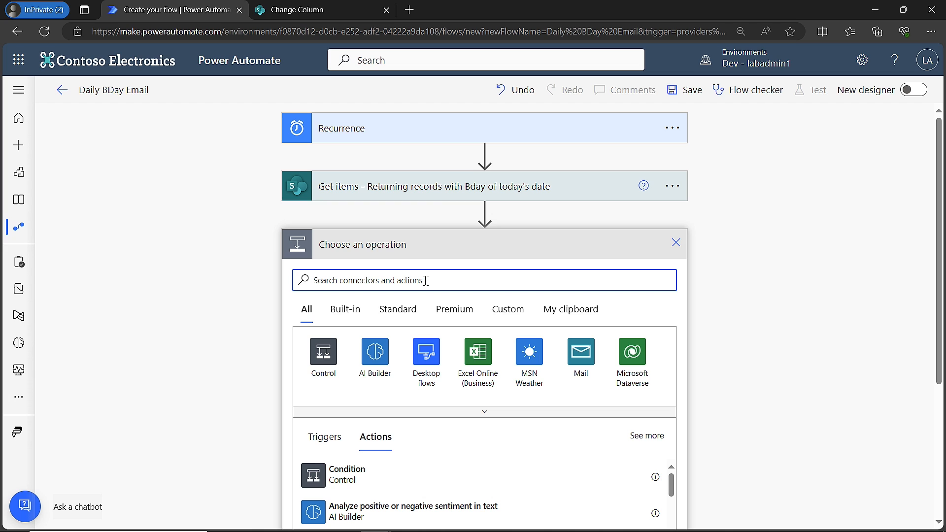
{"action": "type", "text": "send"}
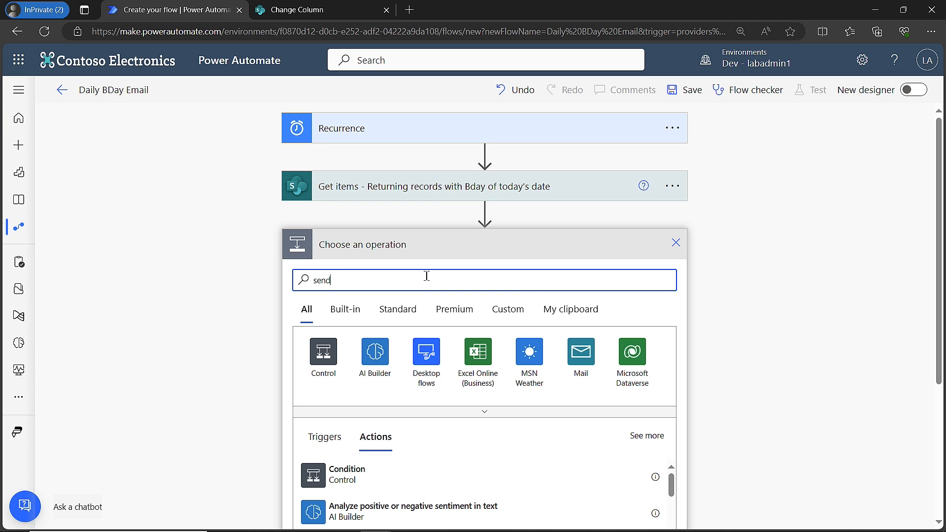
{"action": "type", "text": "an email"}
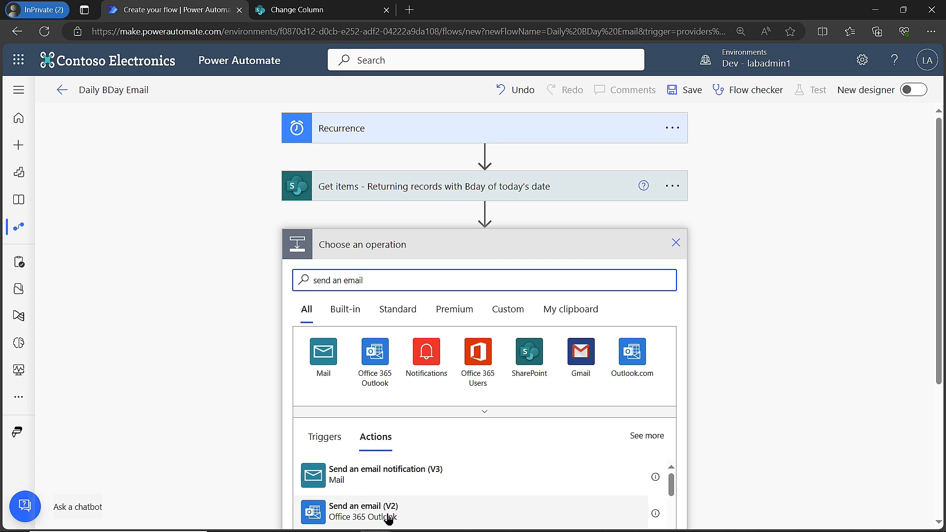
{"action": "left_click", "coordinate": [364, 511]}
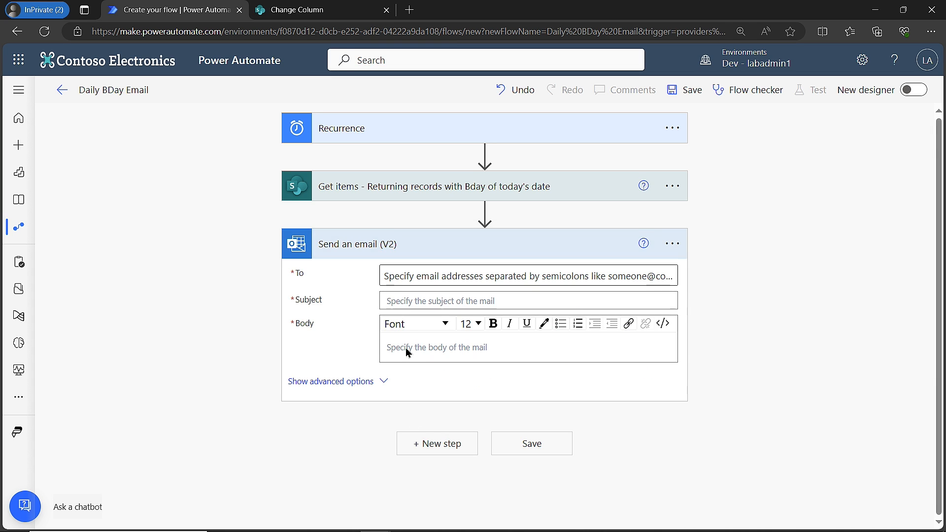
{"action": "left_click", "coordinate": [527, 275]}
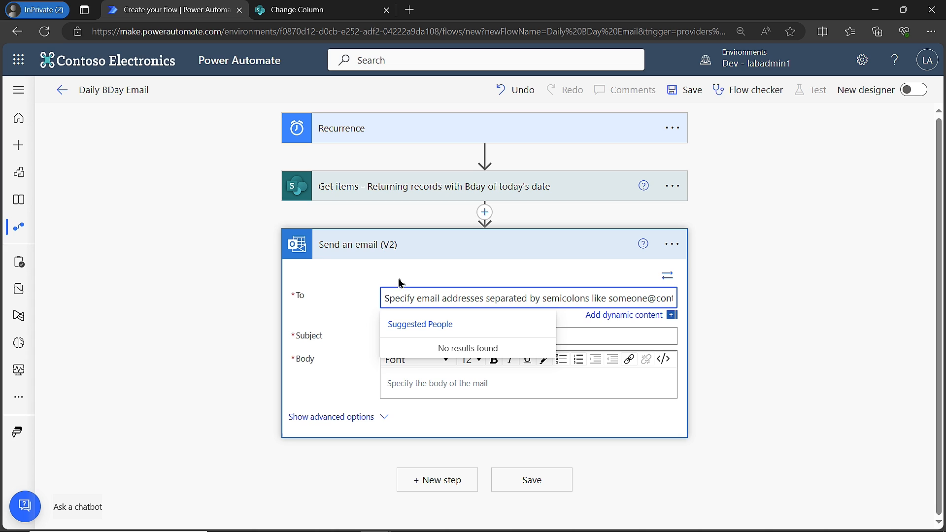
{"action": "mouse_move", "coordinate": [416, 297]}
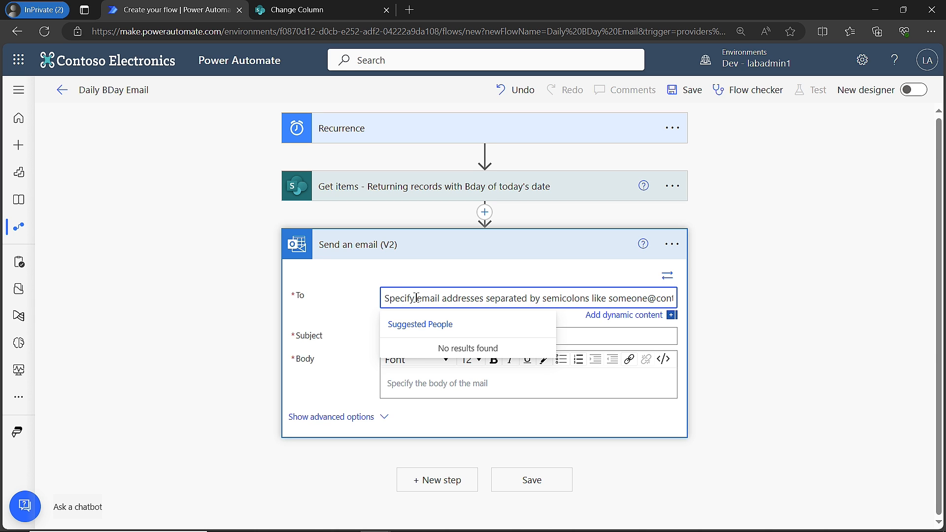
{"action": "left_click", "coordinate": [296, 10]}
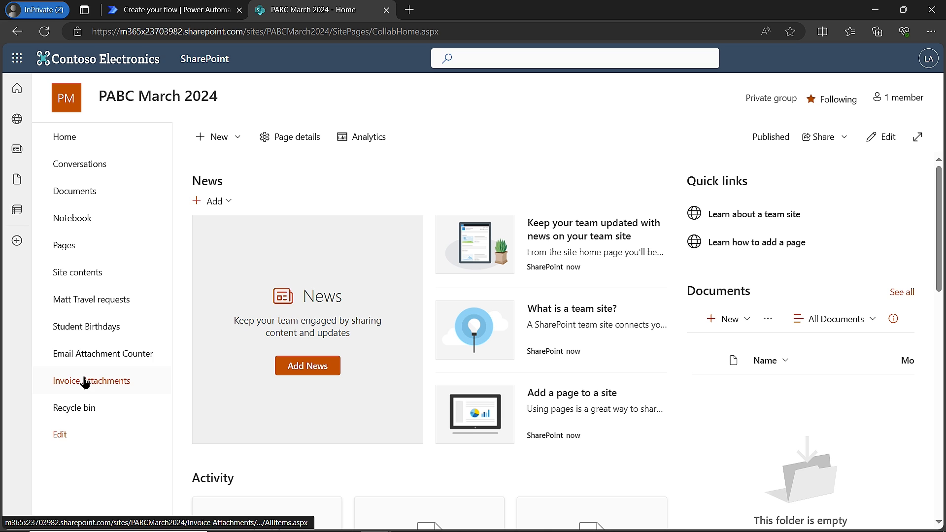
Recheck the Student Birthdays list's birthdays and student emails, then return to the flow
{"action": "left_click", "coordinate": [85, 326]}
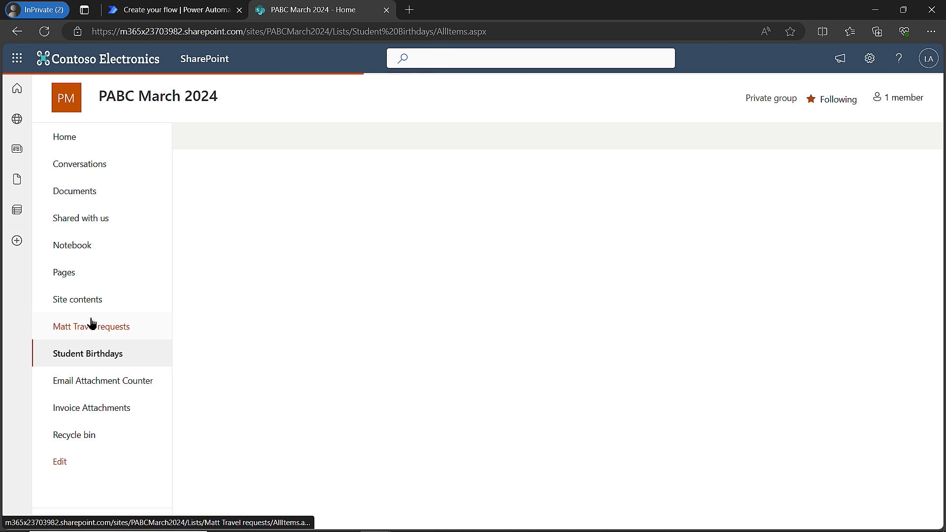
{"action": "left_click", "coordinate": [88, 353]}
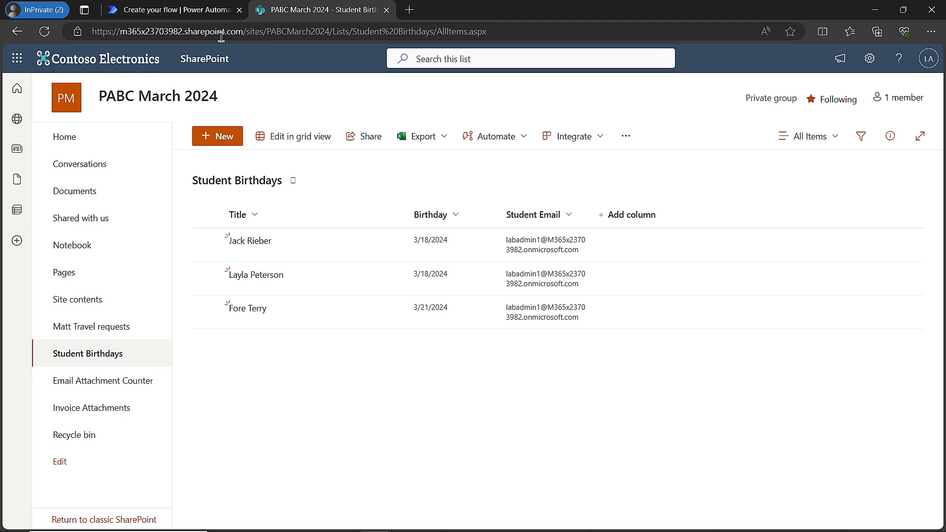
{"action": "left_click", "coordinate": [175, 10]}
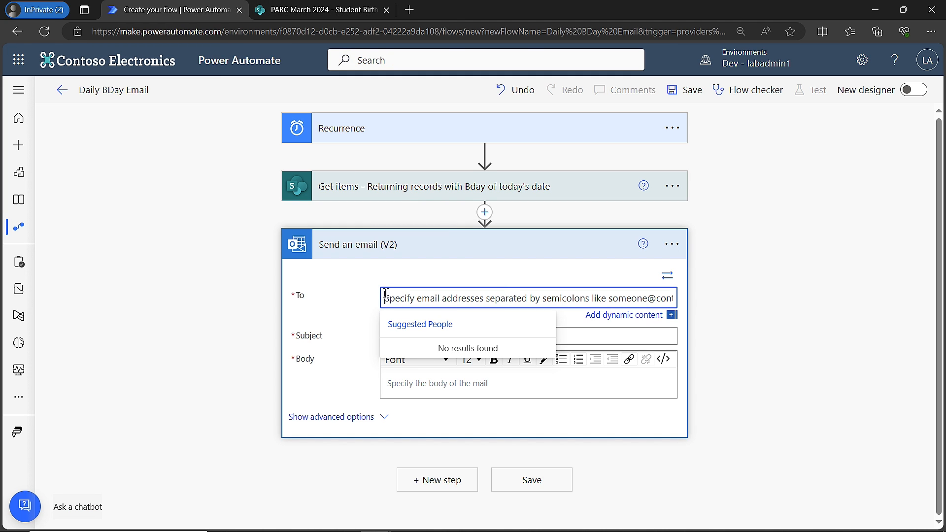
{"action": "mouse_move", "coordinate": [625, 323]}
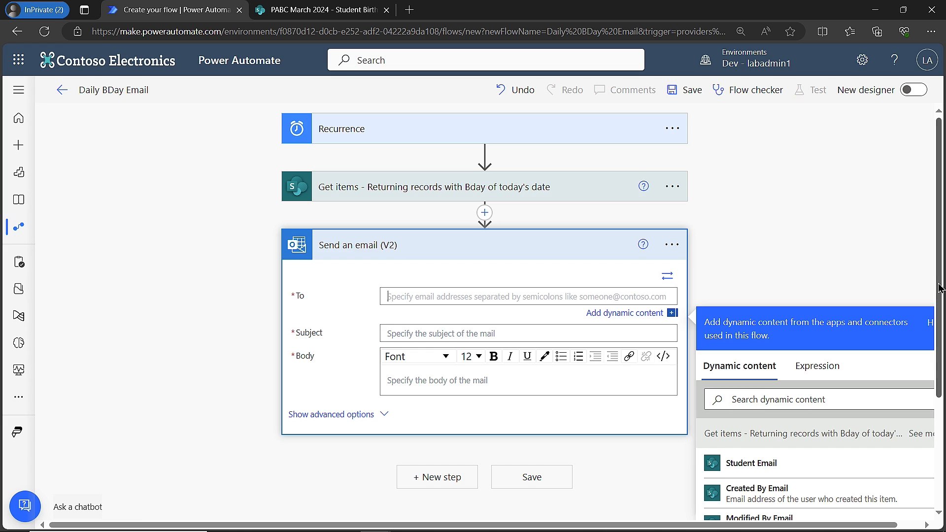
Scroll to Send an email (V2), now looped over Get items value with Student Email in To
{"action": "scroll", "scroll_direction": "down", "scroll_amount": 3}
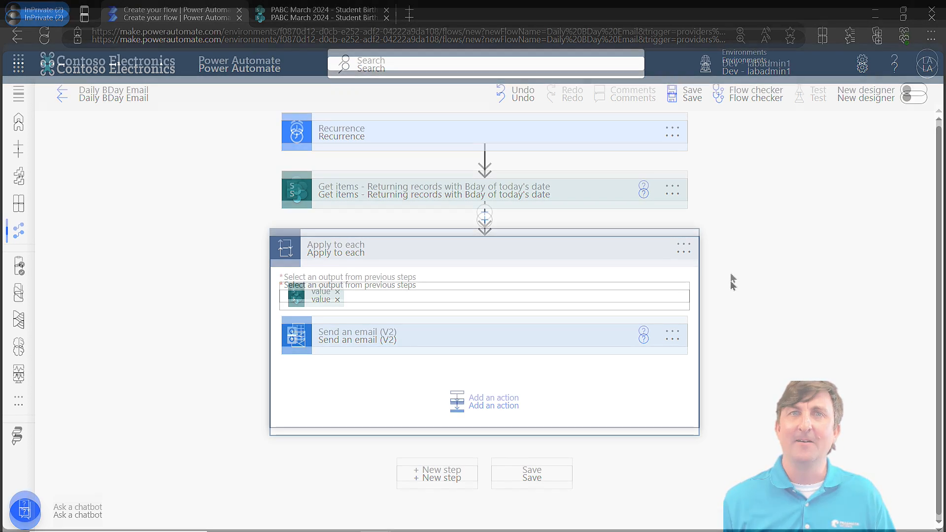
Set the email subject to 'Happy Birthday!'
{"action": "left_click", "coordinate": [358, 332]}
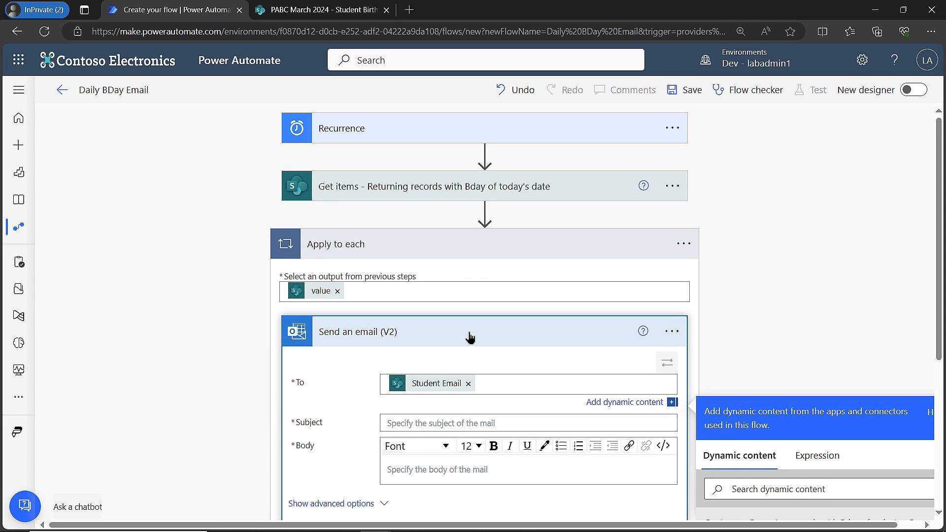
{"action": "scroll", "scroll_direction": "down", "scroll_amount": 3}
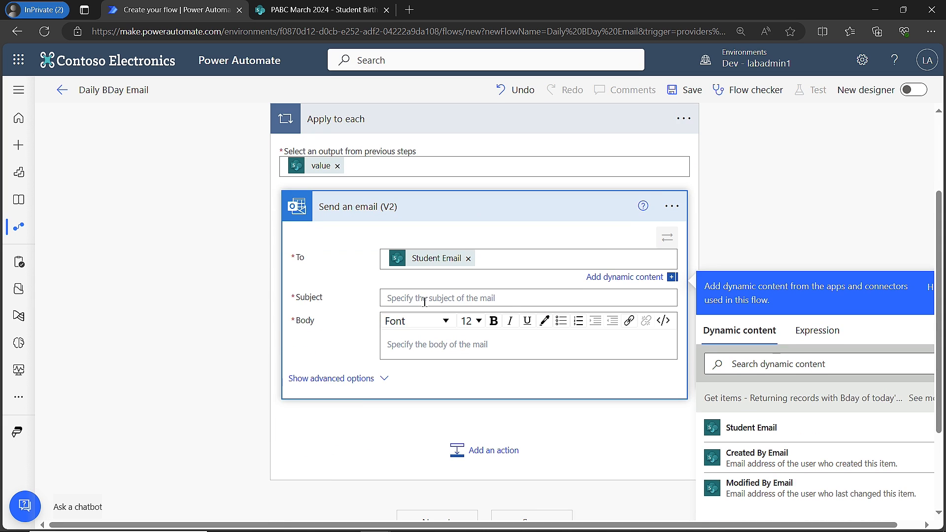
{"action": "type", "text": "Happy Birthday!"}
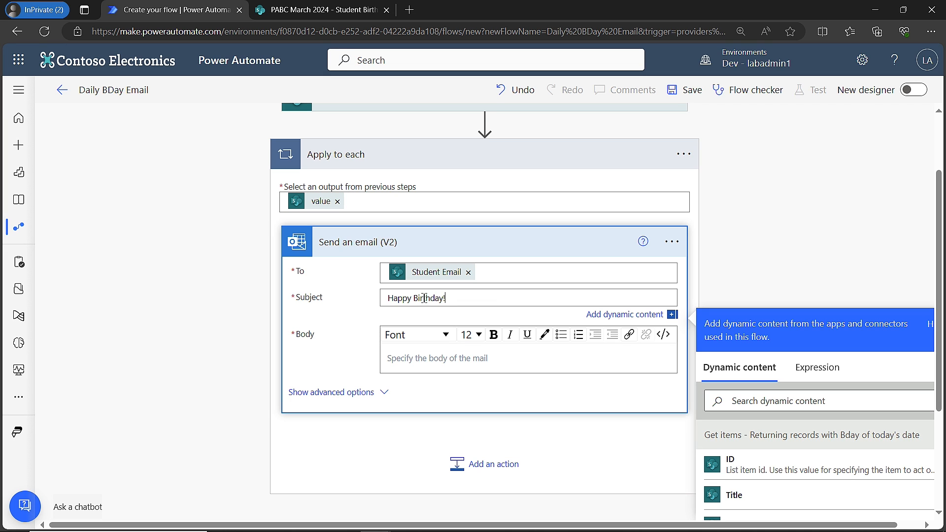
{"action": "scroll", "scroll_direction": "down", "scroll_amount": 3}
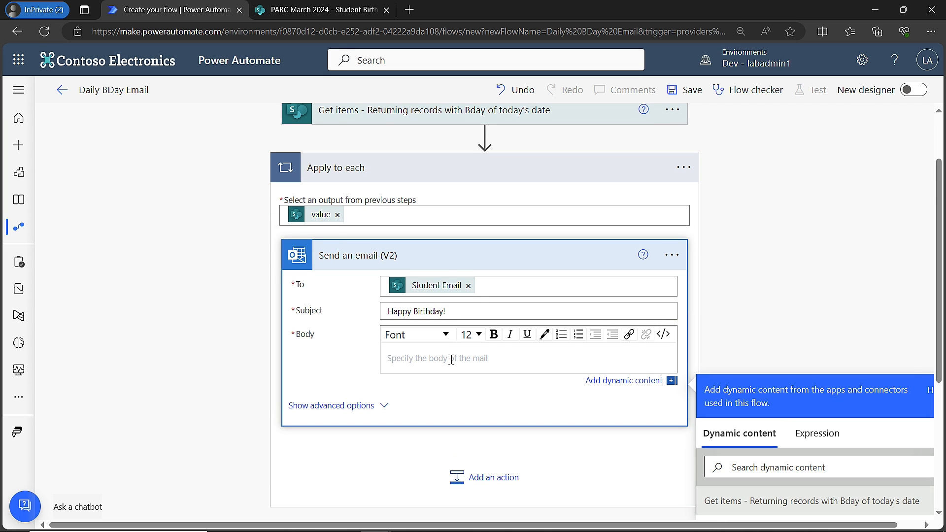
Write the body greeting 'Dear' plus the student's Title and a wonderful Birthday wish
{"action": "type", "text": "Dear"}
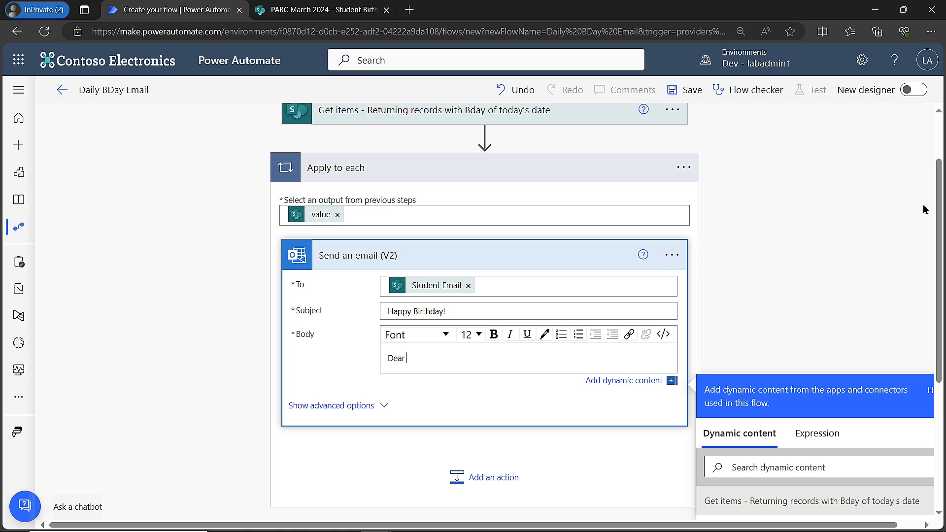
{"action": "scroll", "scroll_direction": "down", "scroll_amount": 3}
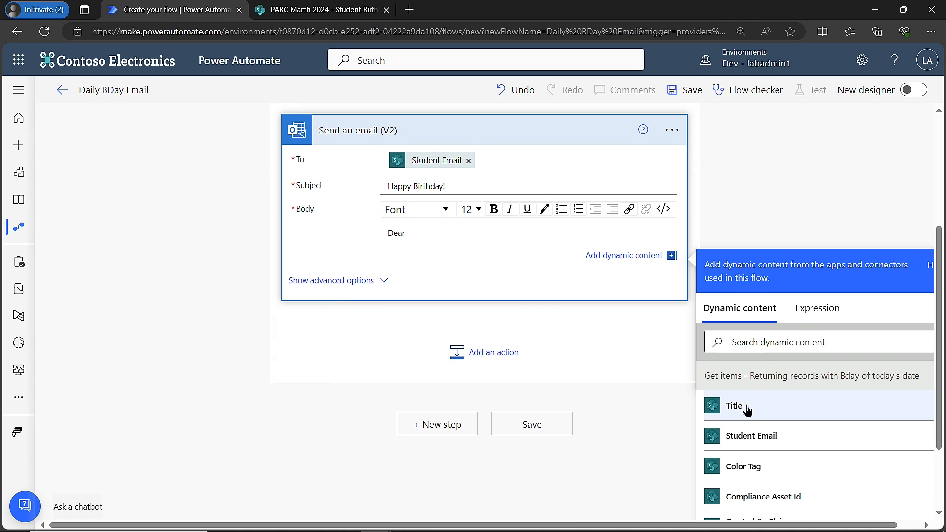
{"action": "left_click", "coordinate": [734, 406]}
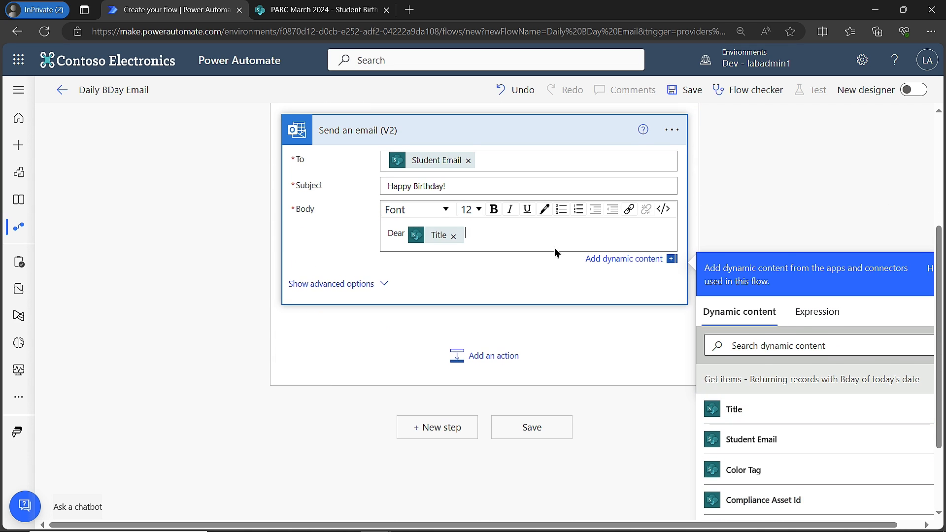
{"action": "type", "text": "I hope you have a wond"}
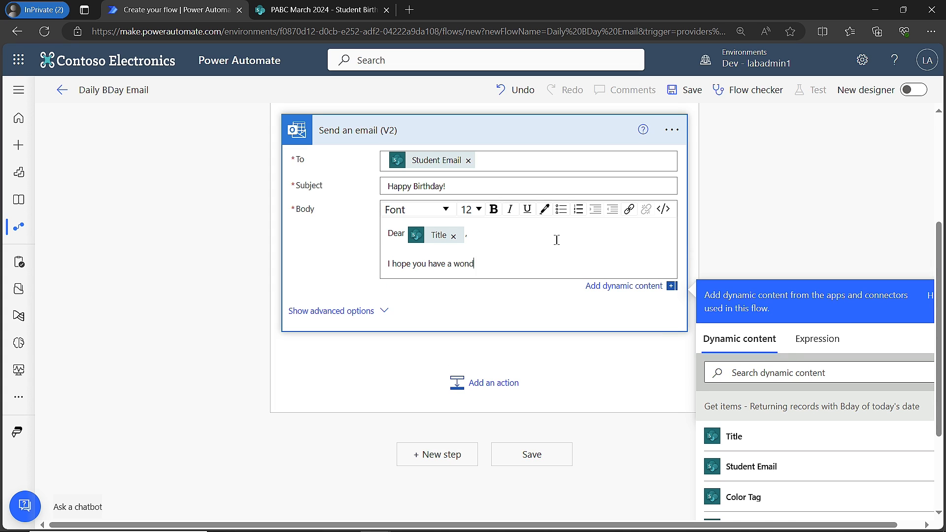
{"action": "type", "text": "erful"}
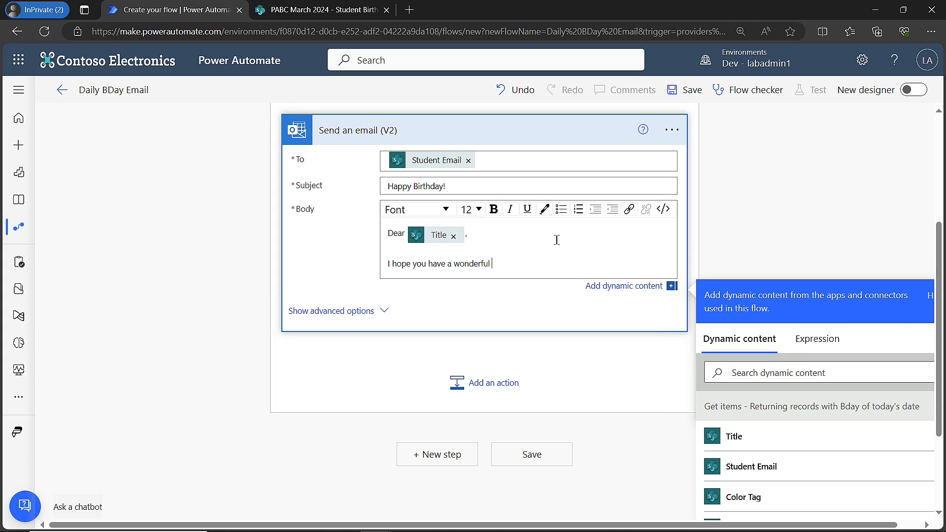
{"action": "type", "text": "Birthday"}
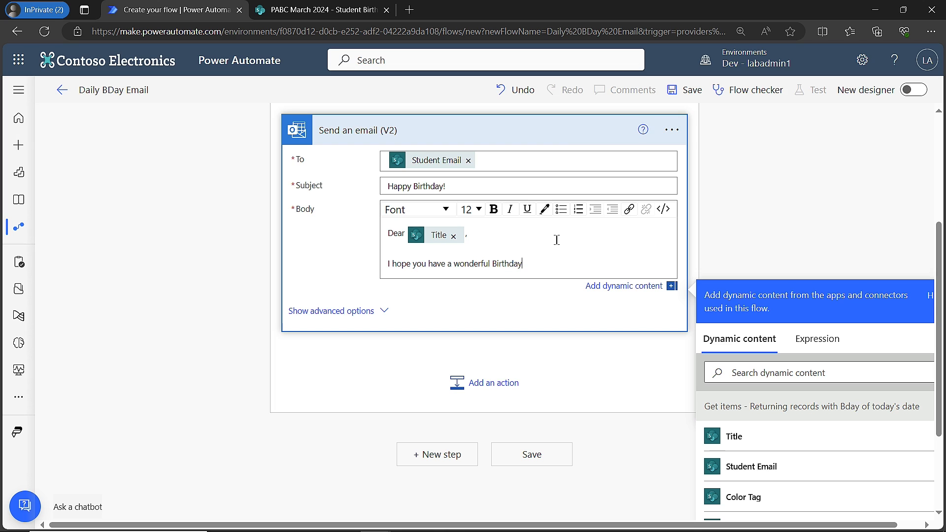
{"action": "type", "text": "!"}
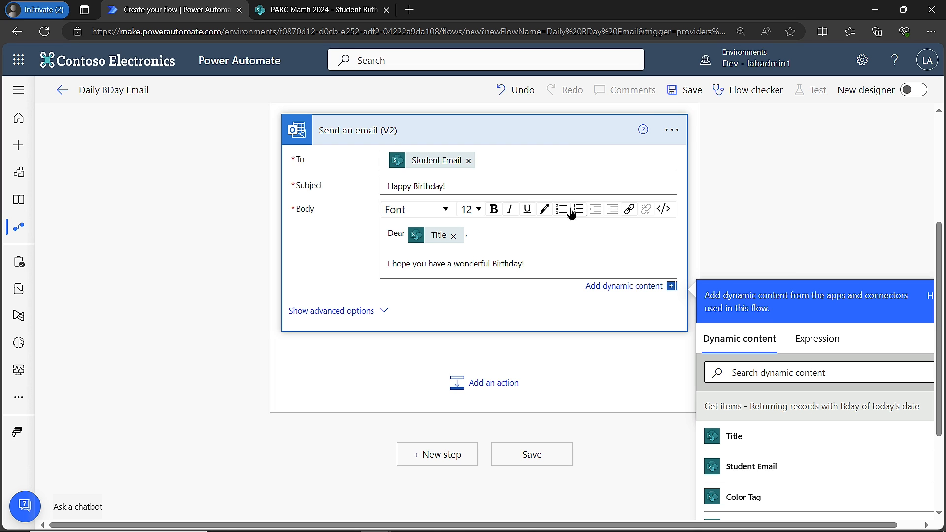
{"action": "mouse_move", "coordinate": [533, 264]}
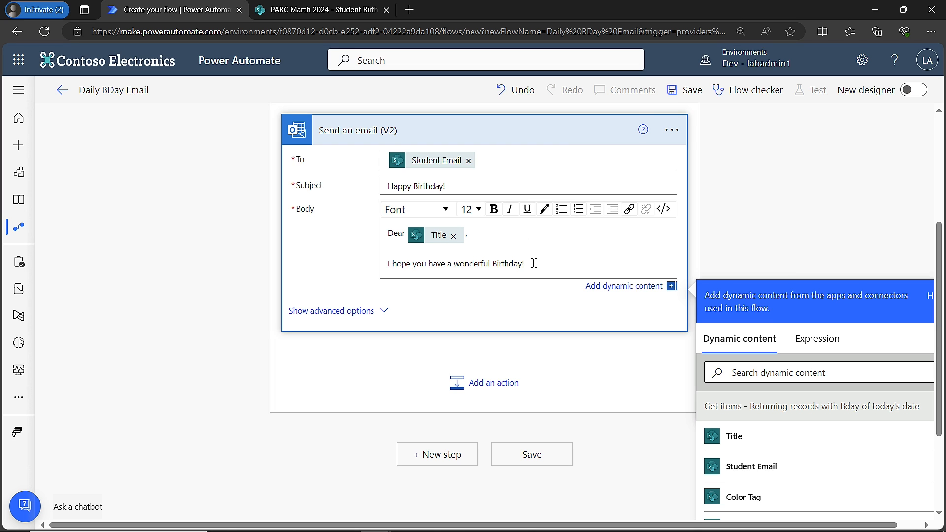
{"action": "mouse_move", "coordinate": [691, 89]}
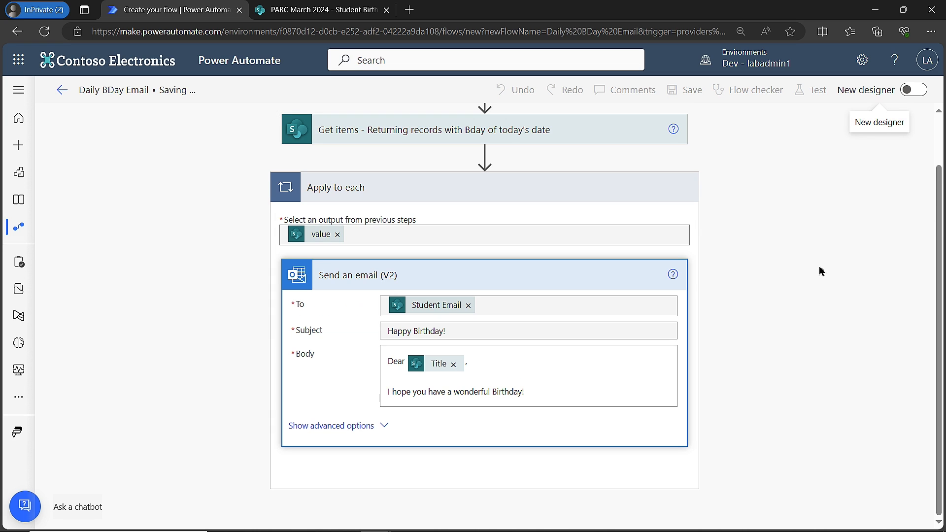
{"action": "mouse_move", "coordinate": [346, 59]}
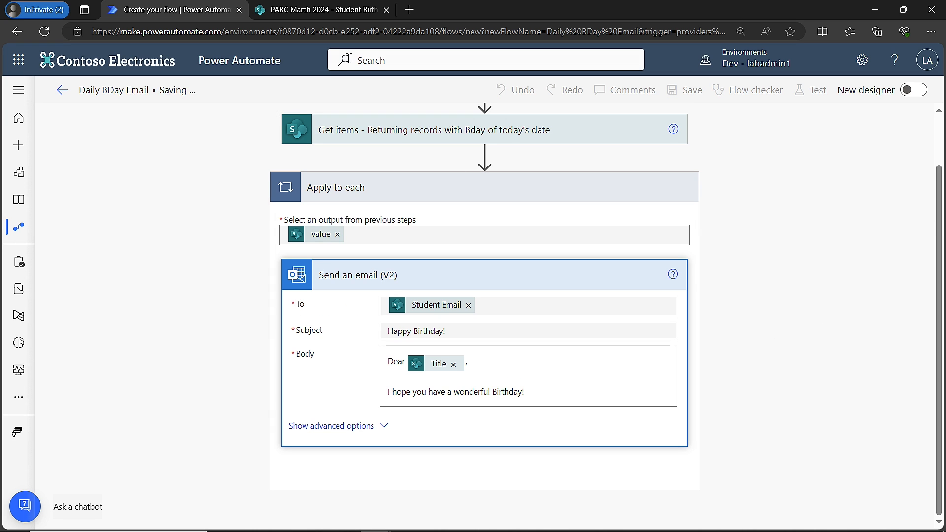
Save the flow and run a manual test, which fails at the Get items Birthday filter
{"action": "left_click", "coordinate": [684, 89]}
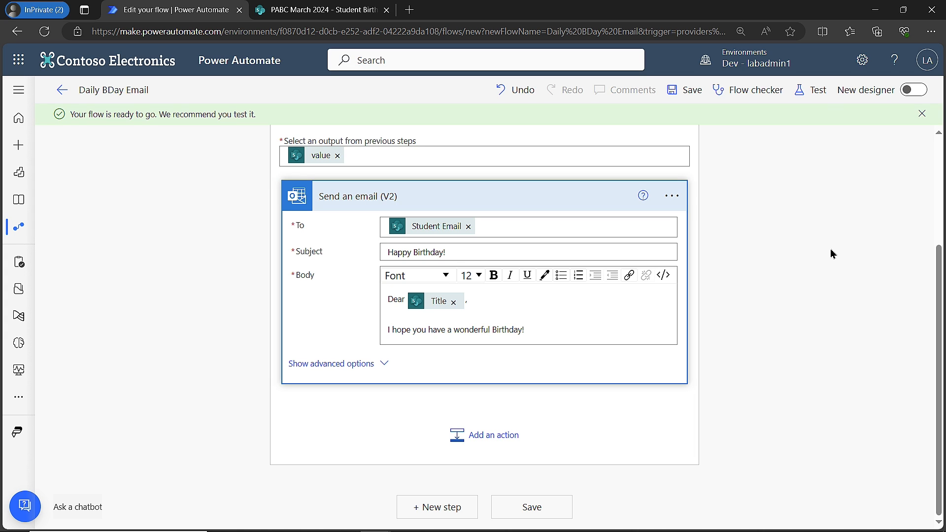
{"action": "mouse_move", "coordinate": [818, 89]}
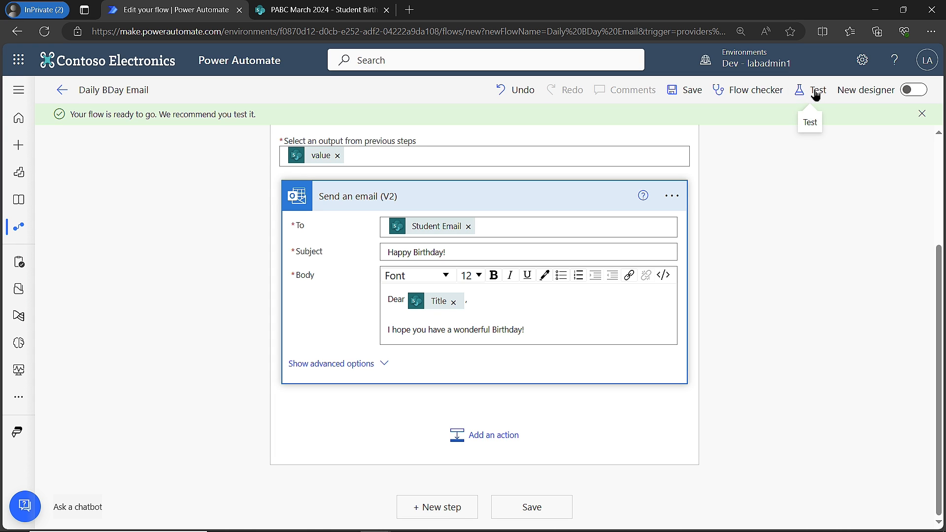
{"action": "left_click", "coordinate": [818, 89]}
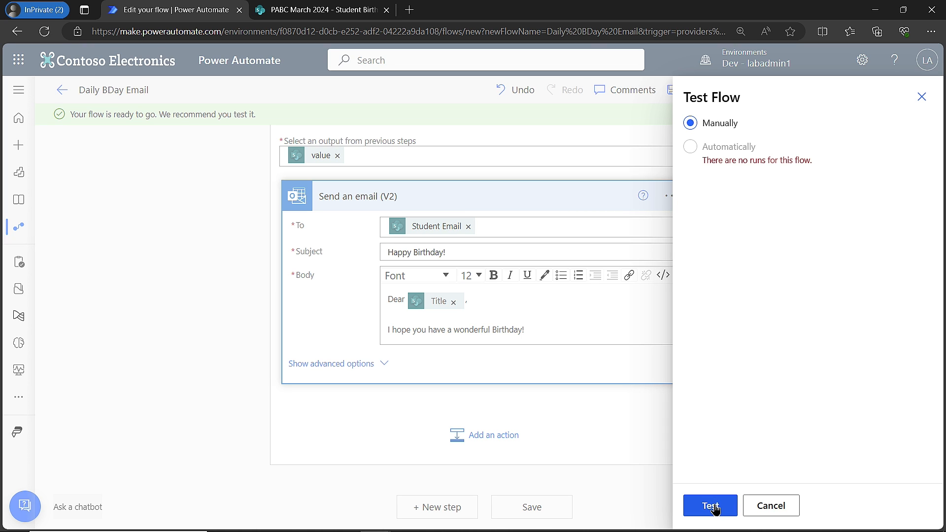
{"action": "left_click", "coordinate": [710, 506]}
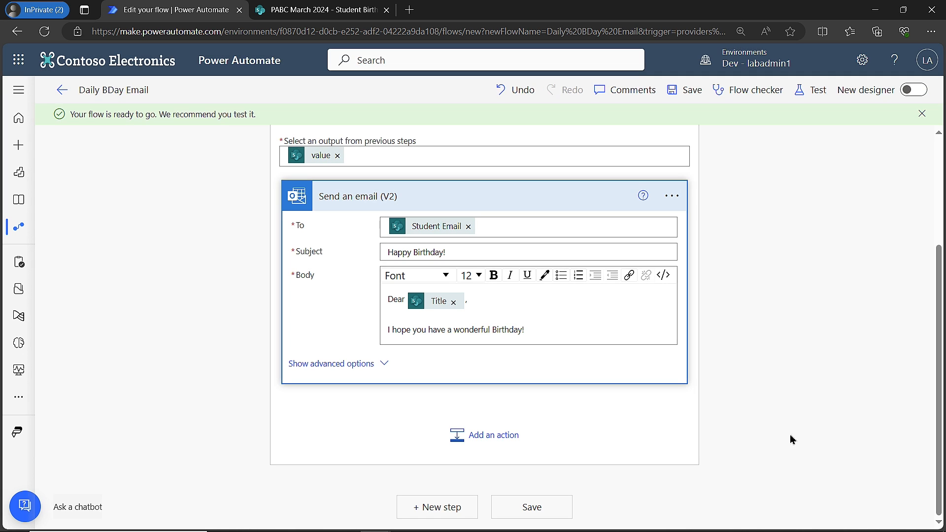
{"action": "left_click", "coordinate": [817, 89]}
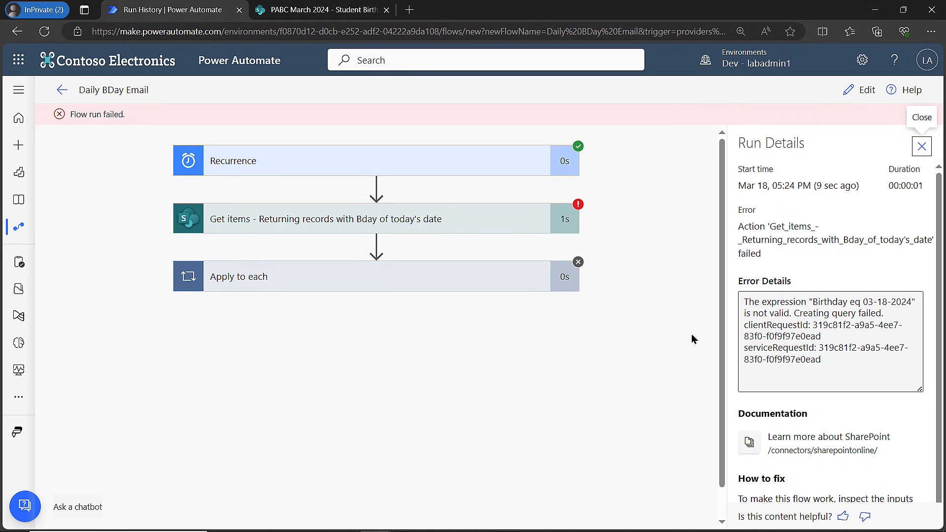
Wrap the formatDateTime expression in single quotes in Get items Filter Query and save
{"action": "left_click", "coordinate": [859, 90]}
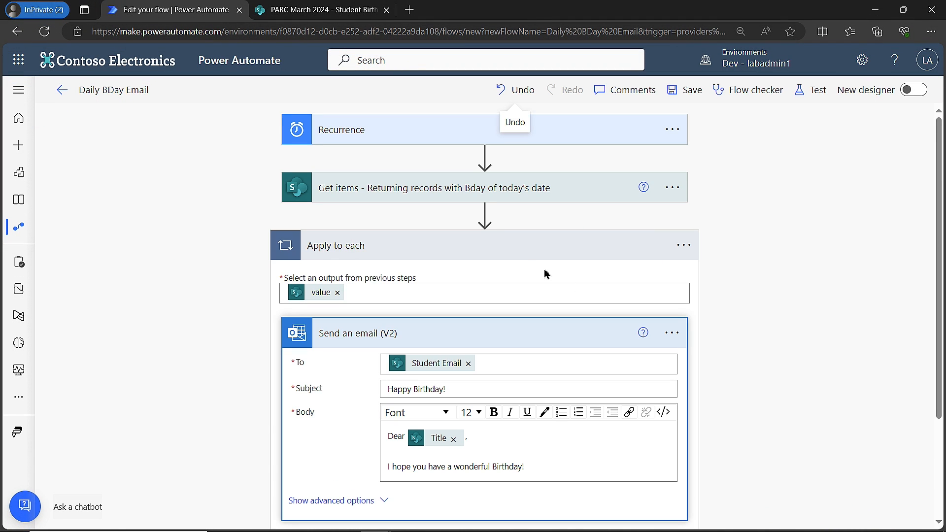
{"action": "left_click", "coordinate": [433, 188]}
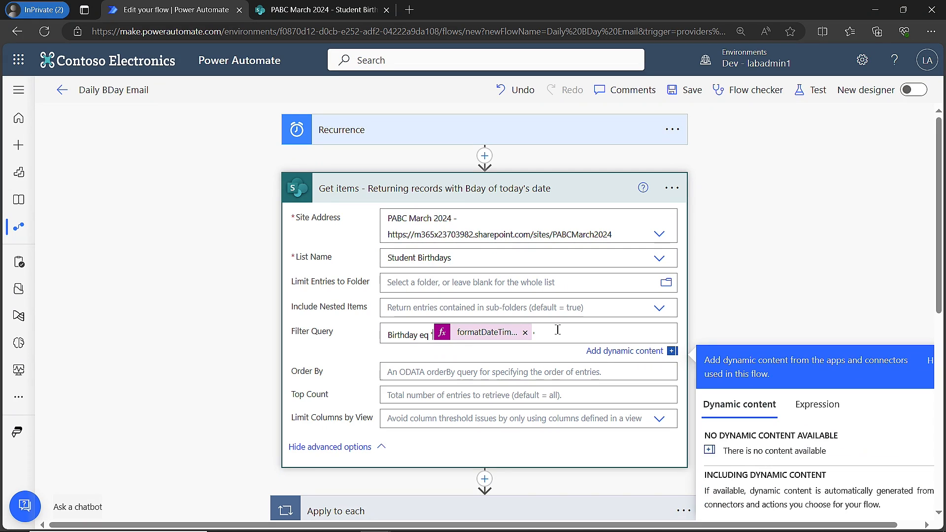
{"action": "left_click", "coordinate": [683, 89]}
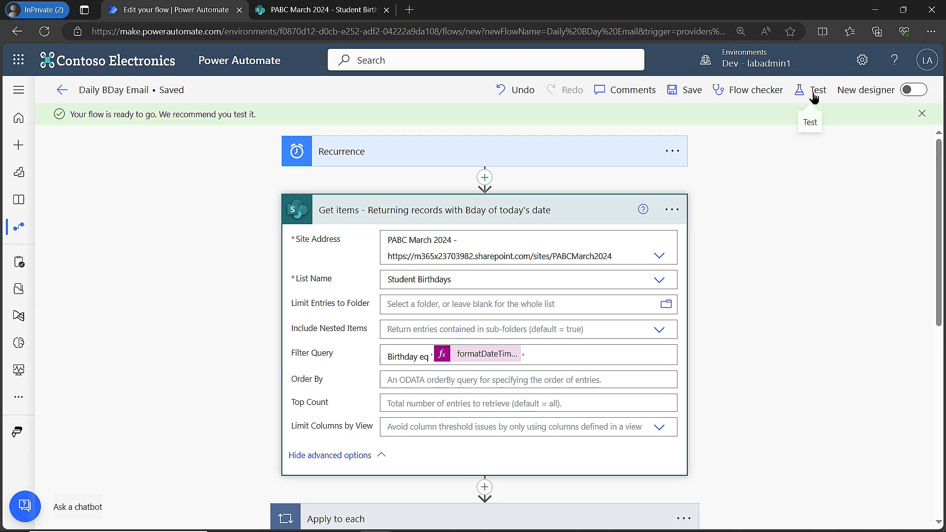
Run a manual test where Recurrence, Get items and Apply to each all succeed
{"action": "left_click", "coordinate": [819, 90]}
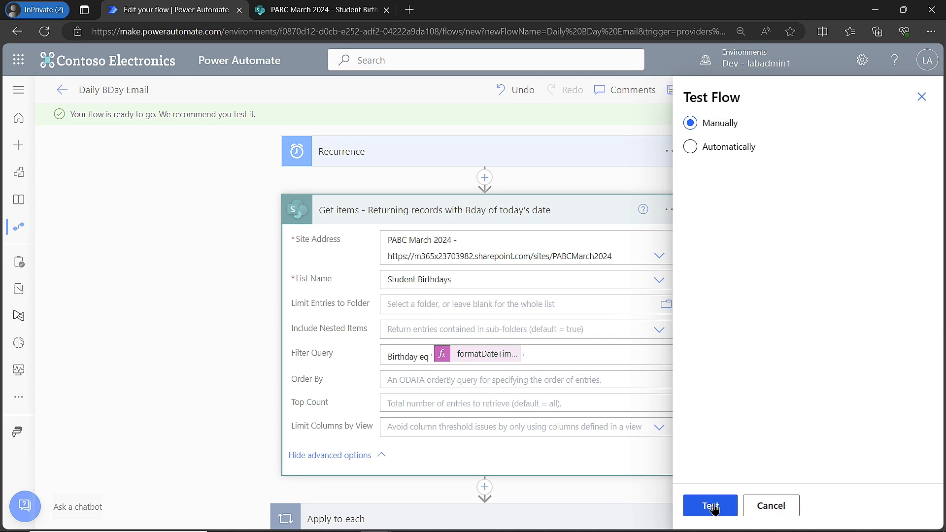
{"action": "left_click", "coordinate": [710, 506]}
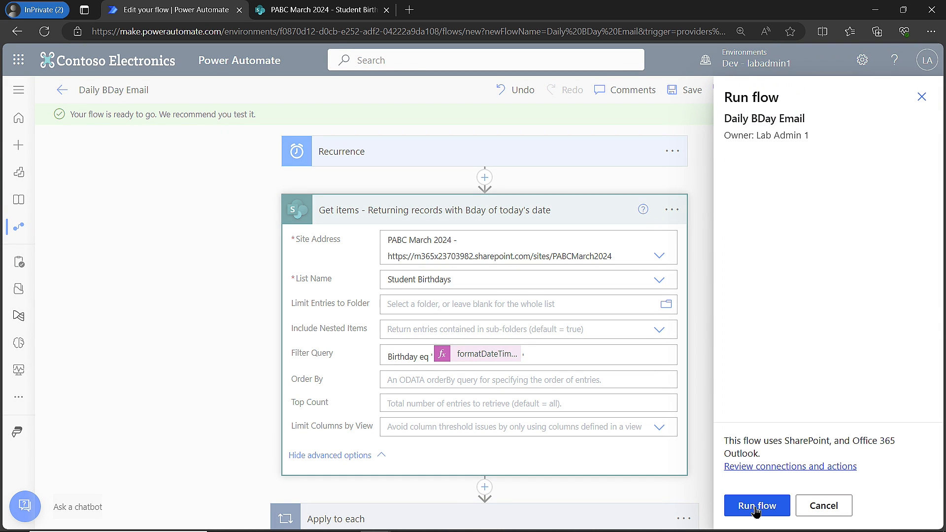
{"action": "left_click", "coordinate": [756, 505]}
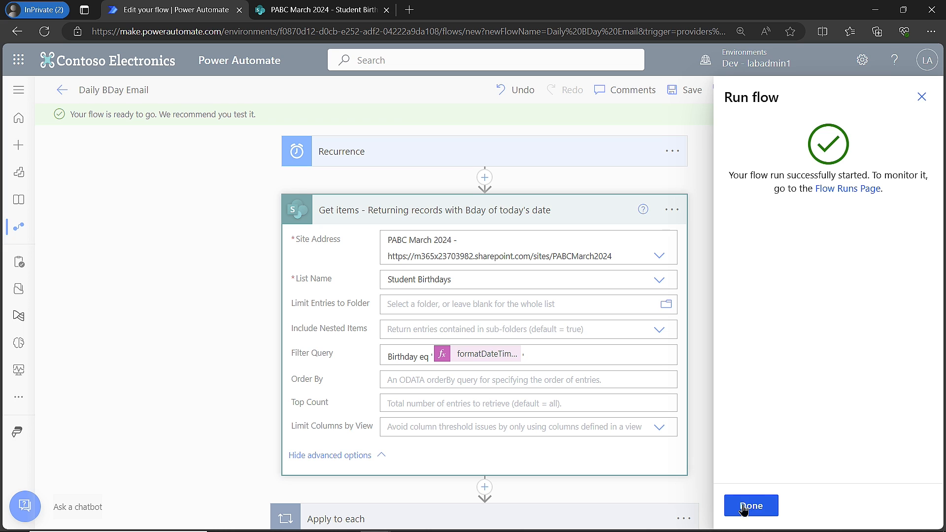
{"action": "left_click", "coordinate": [750, 506]}
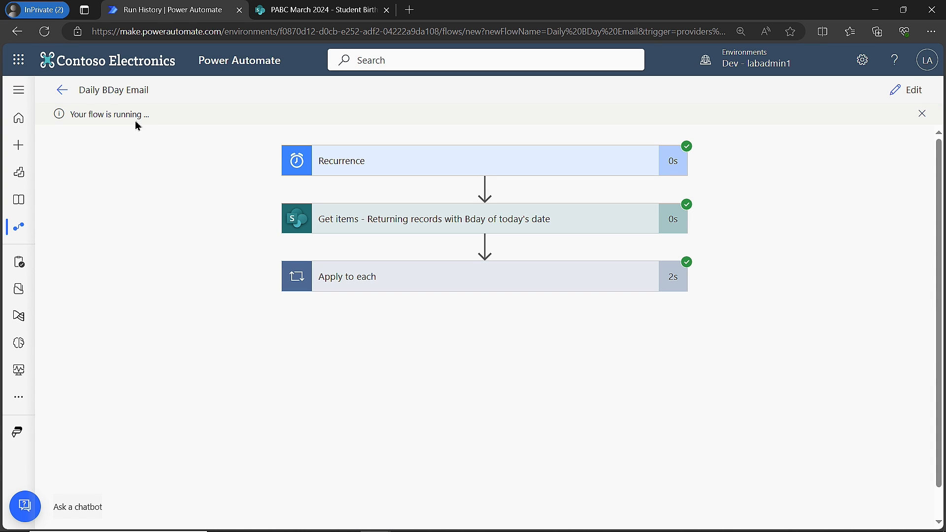
{"action": "mouse_move", "coordinate": [393, 222]}
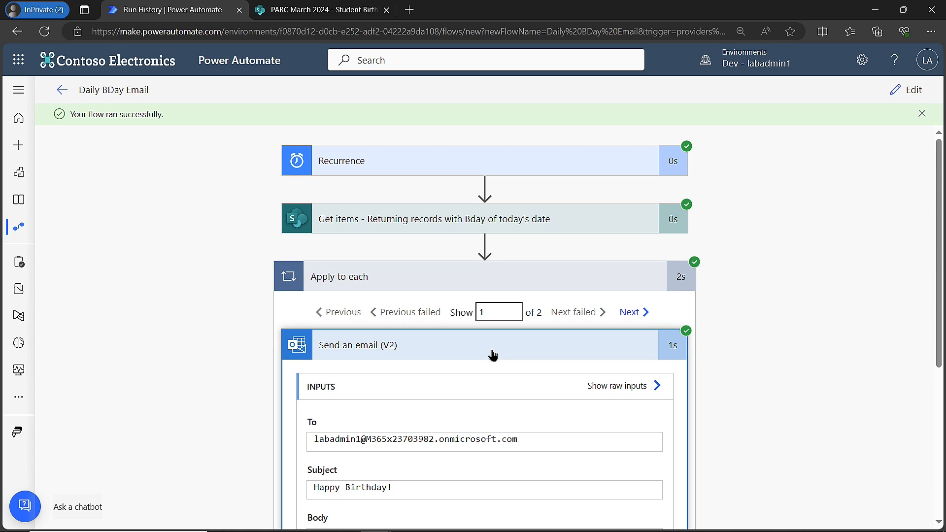
Review the first sent email's inputs and advance to loop iteration 2 of 2
{"action": "scroll", "scroll_direction": "down", "scroll_amount": 3}
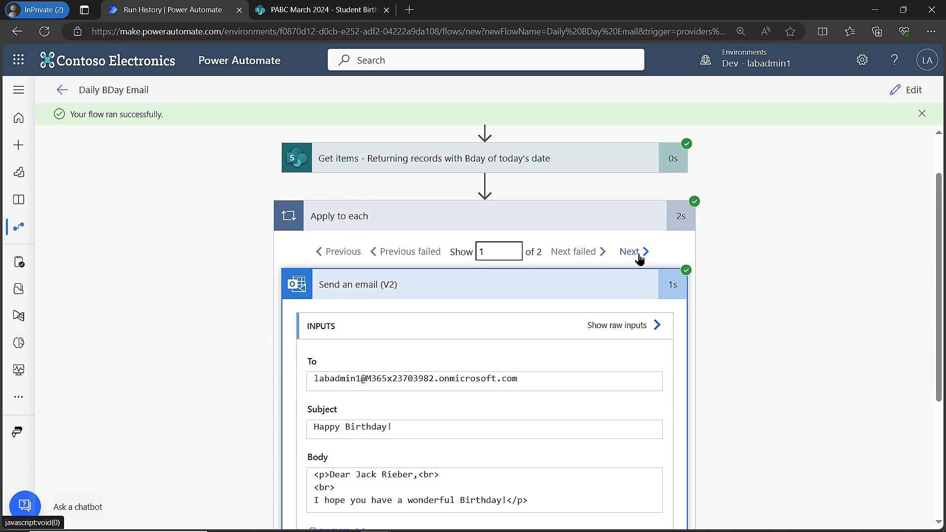
{"action": "left_click", "coordinate": [630, 251]}
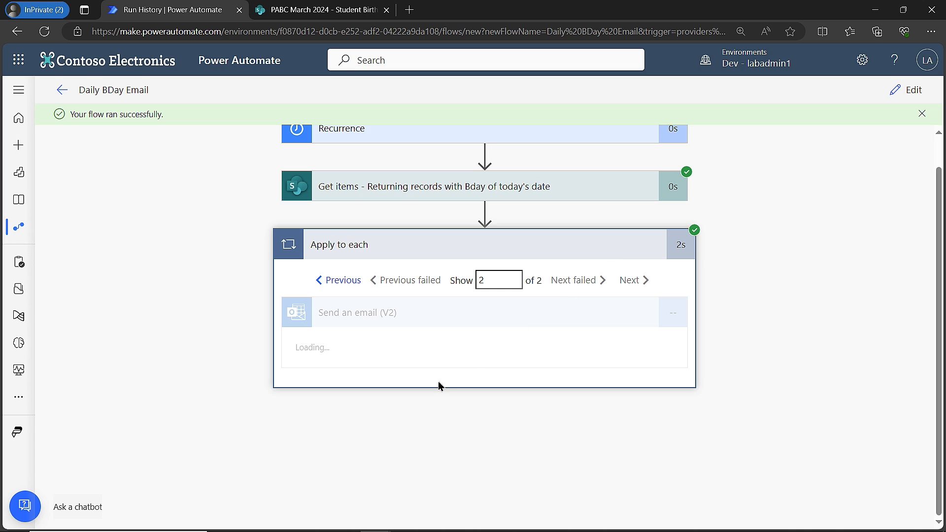
{"action": "mouse_move", "coordinate": [431, 357]}
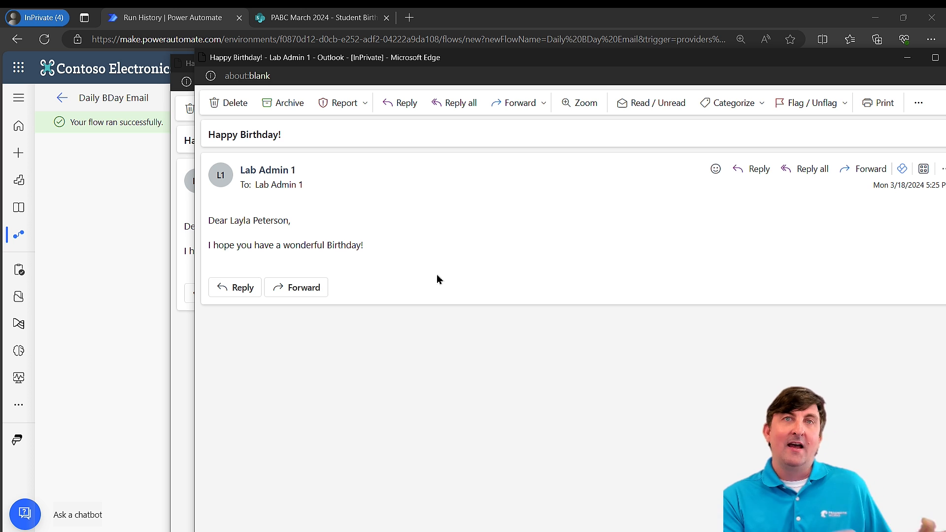
{"action": "left_click", "coordinate": [314, 18]}
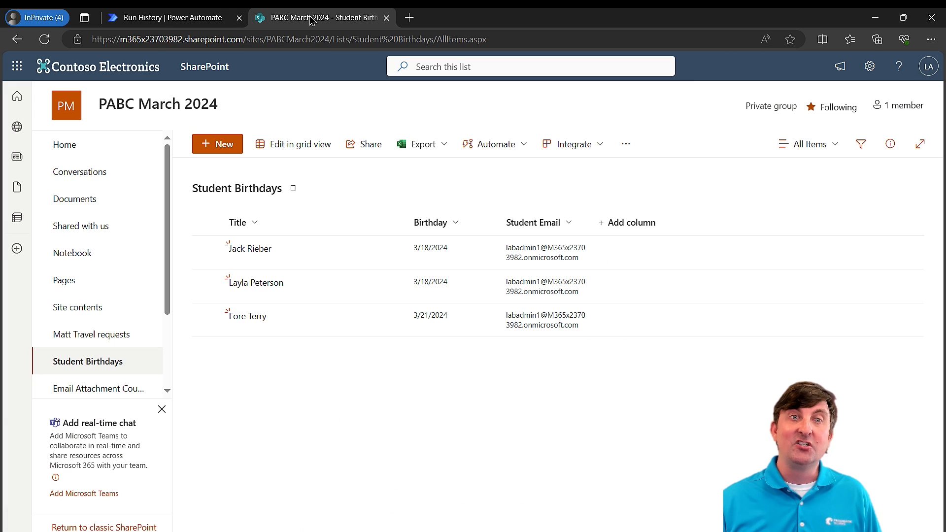